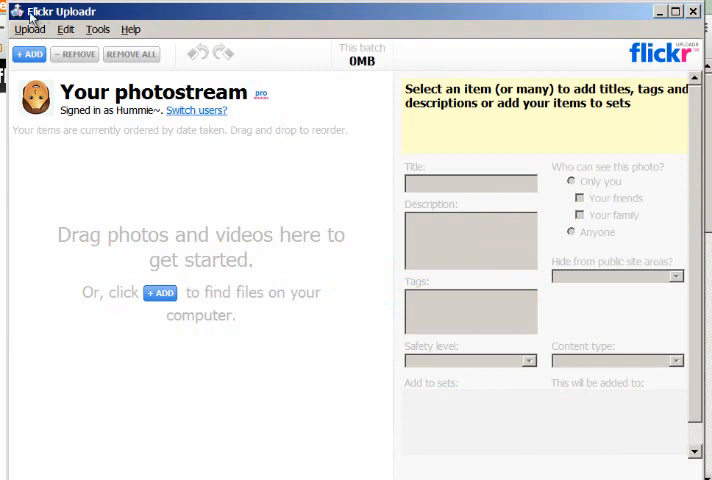
mouse_move(97, 17)
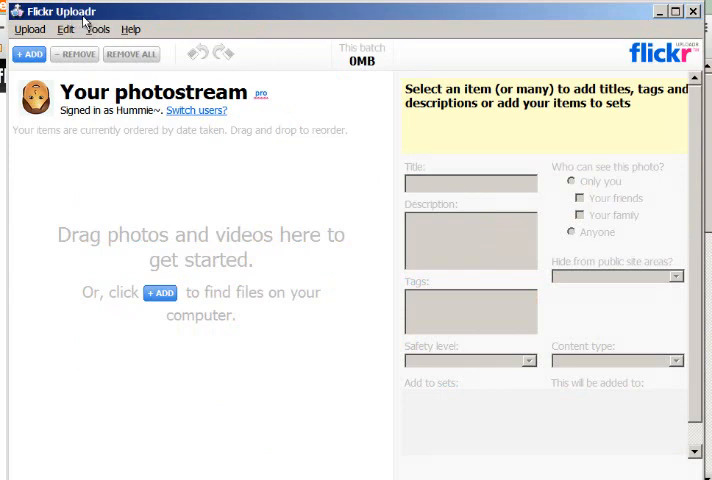
mouse_move(286, 386)
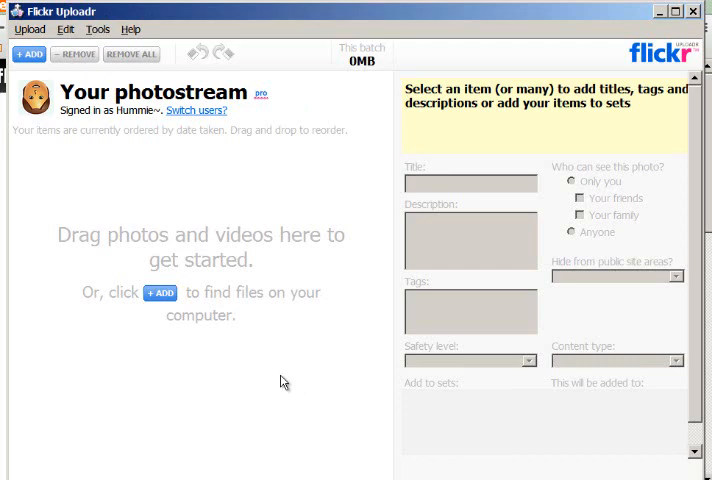
mouse_move(137, 252)
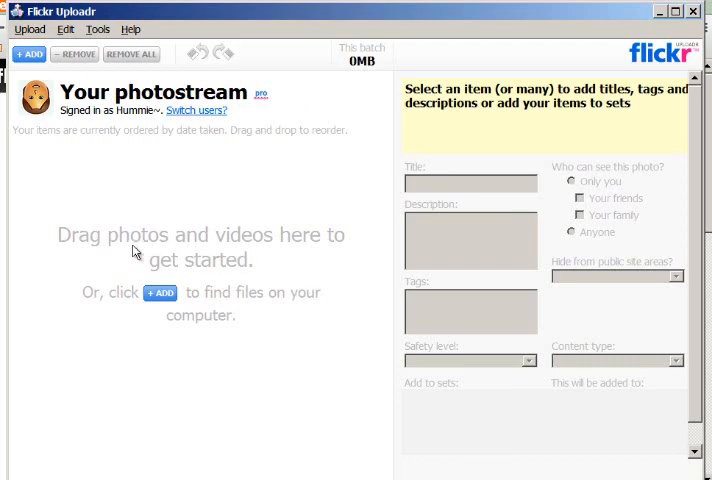
mouse_move(220, 290)
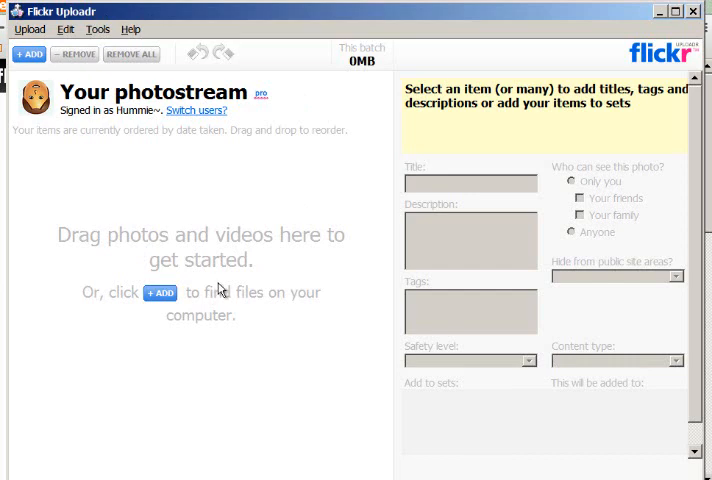
mouse_move(224, 293)
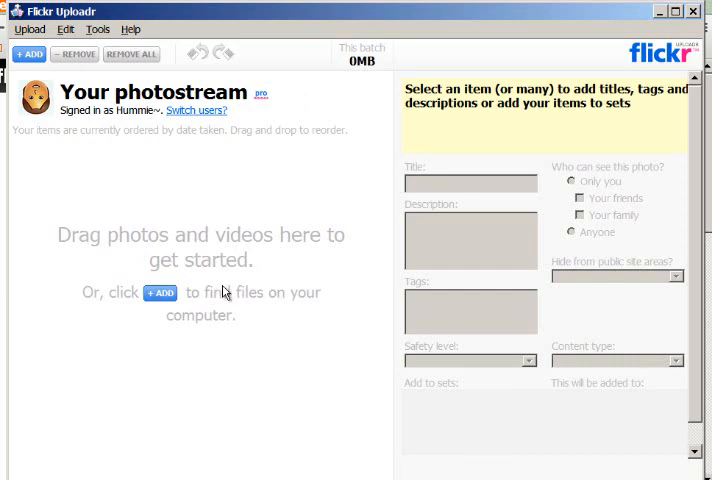
- Add Tuesday.jpg from the Desktop to the Uploadr batch
left_click(159, 292)
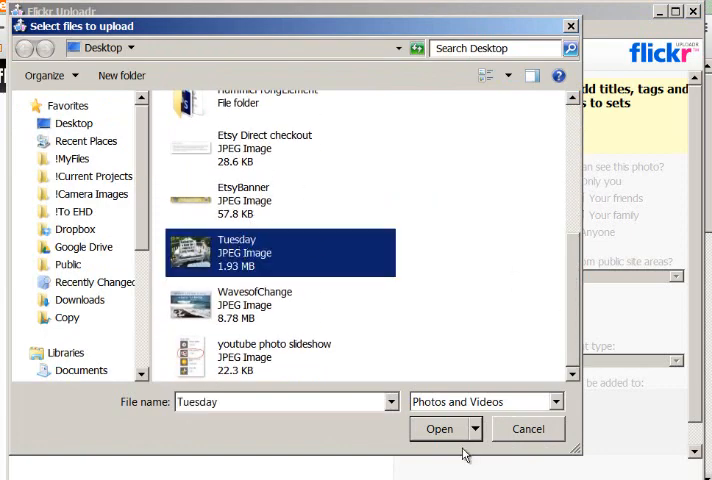
left_click(439, 429)
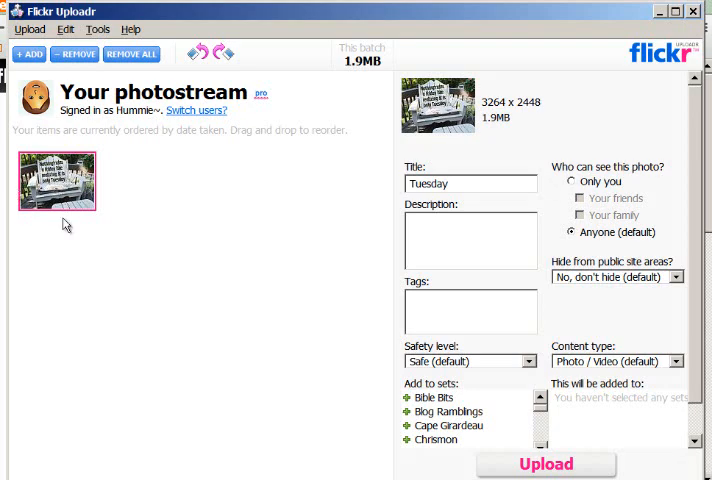
mouse_move(150, 241)
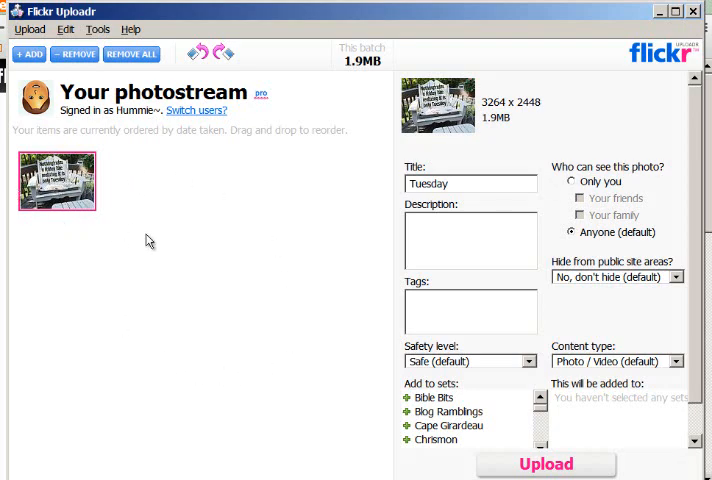
mouse_move(141, 175)
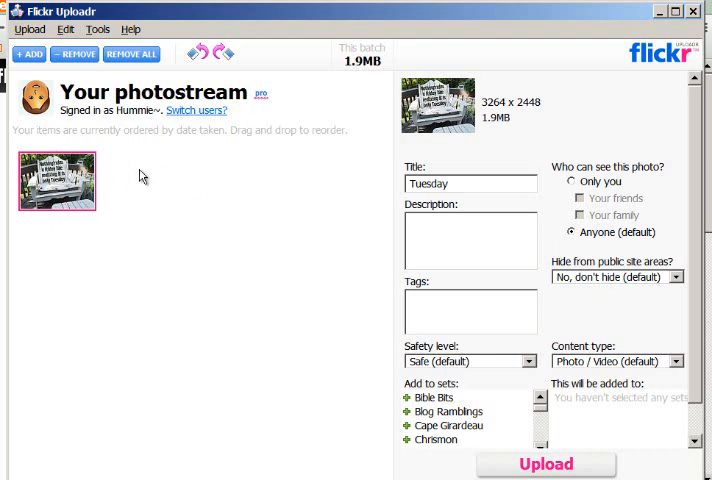
mouse_move(272, 432)
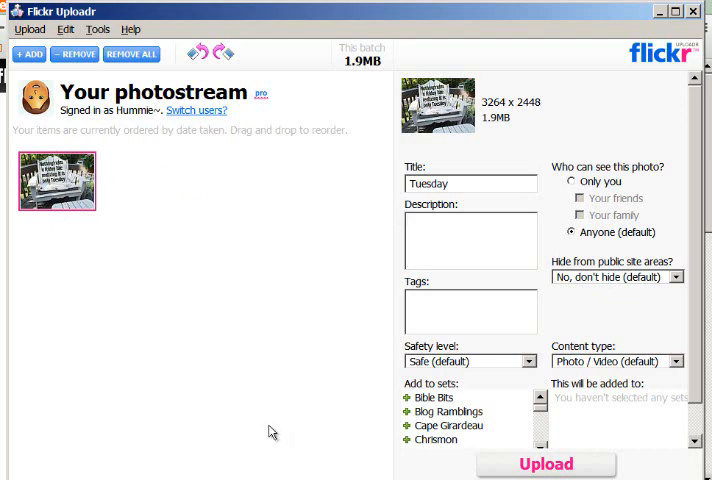
mouse_move(196, 400)
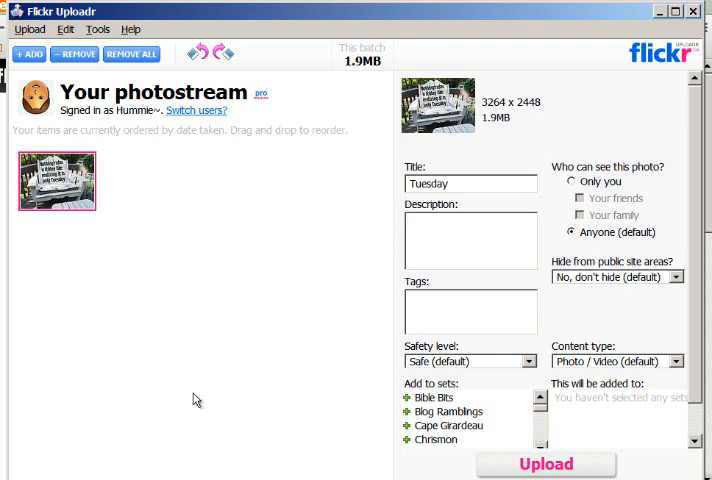
- Describe the photo ('…refocus and be thankful for today, a Tuesday.') and add it to Bible Bits
scroll("down", 3)
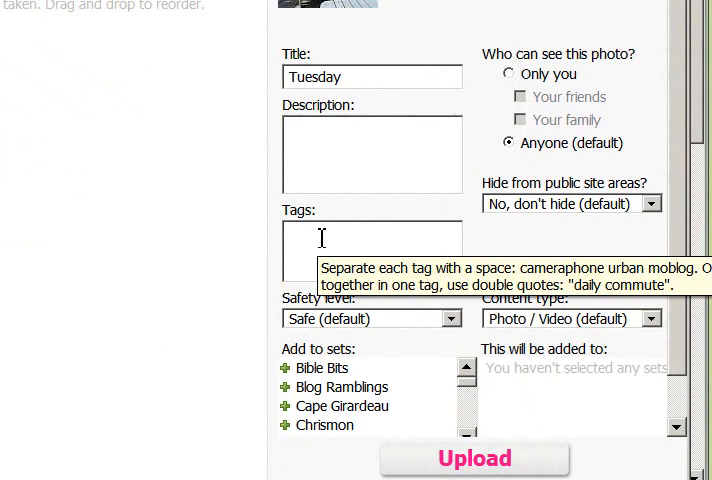
mouse_move(134, 287)
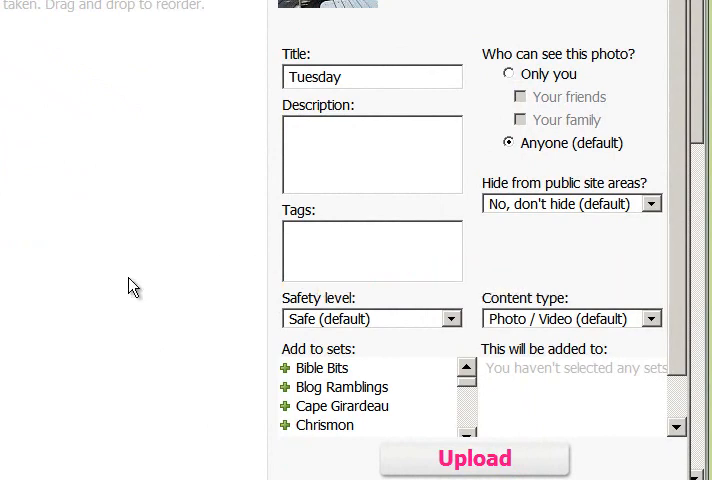
mouse_move(381, 251)
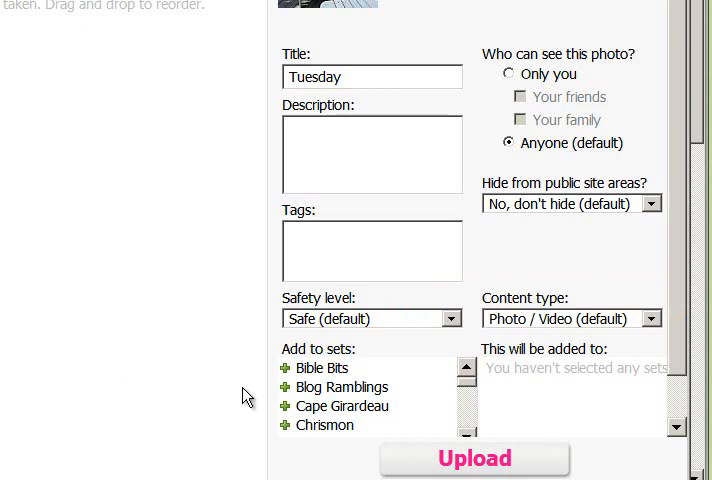
left_click(371, 251)
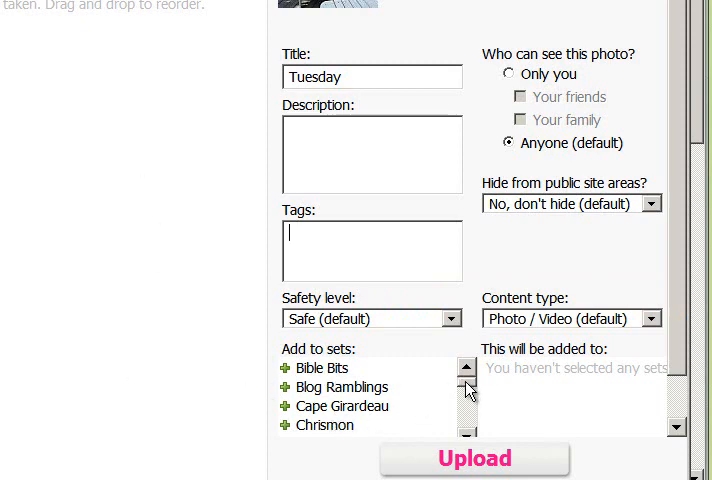
mouse_move(335, 370)
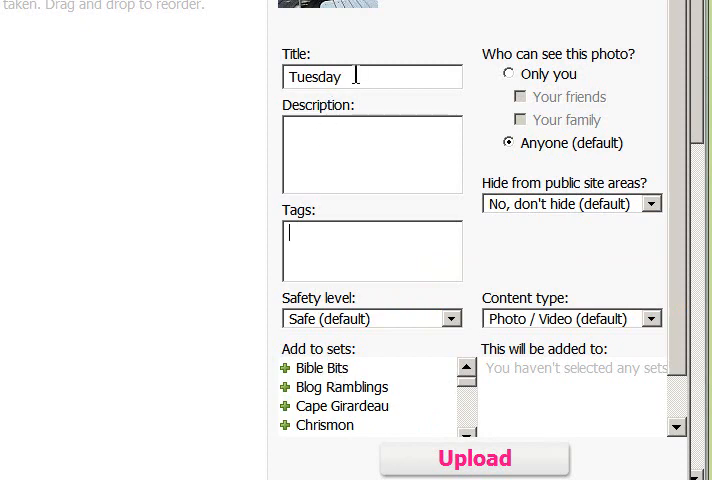
left_click(371, 155)
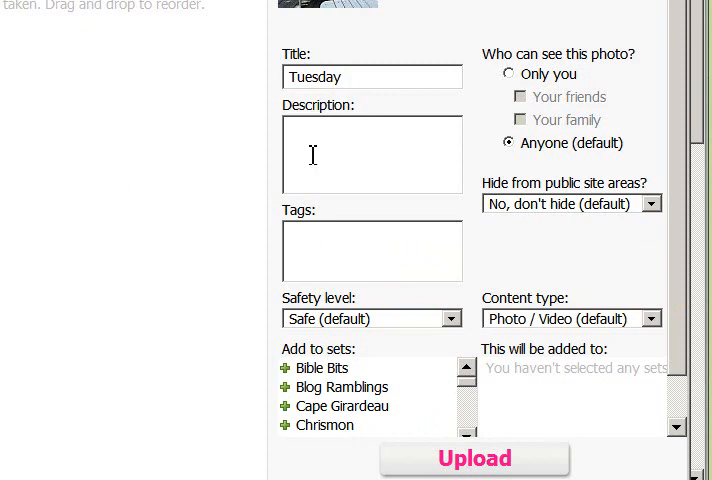
type("have those thoughts? Help me to refocus and be thankful for today, a Tuesday.")
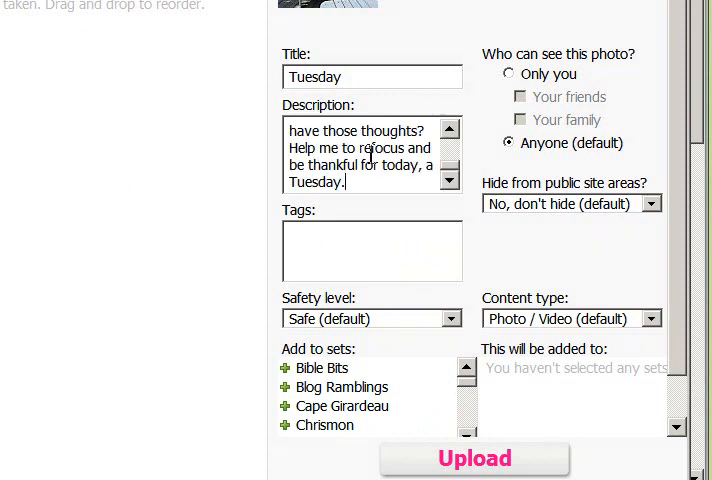
left_click(321, 368)
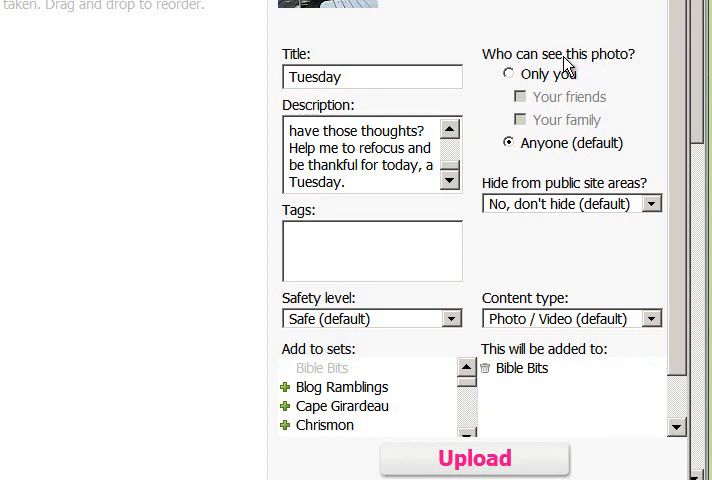
mouse_move(590, 92)
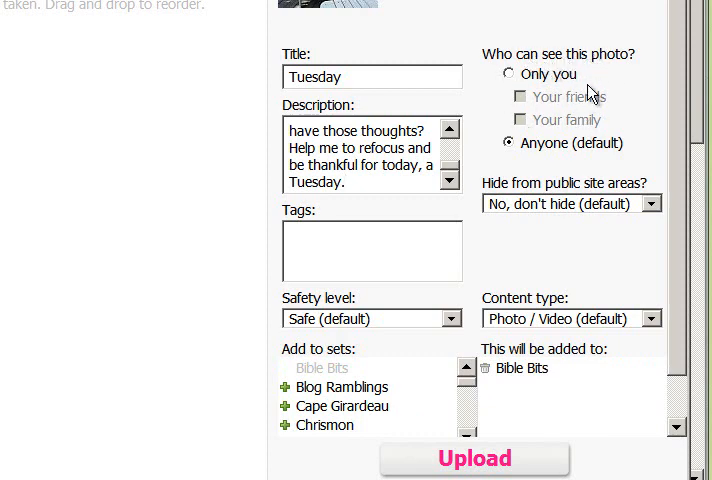
mouse_move(575, 118)
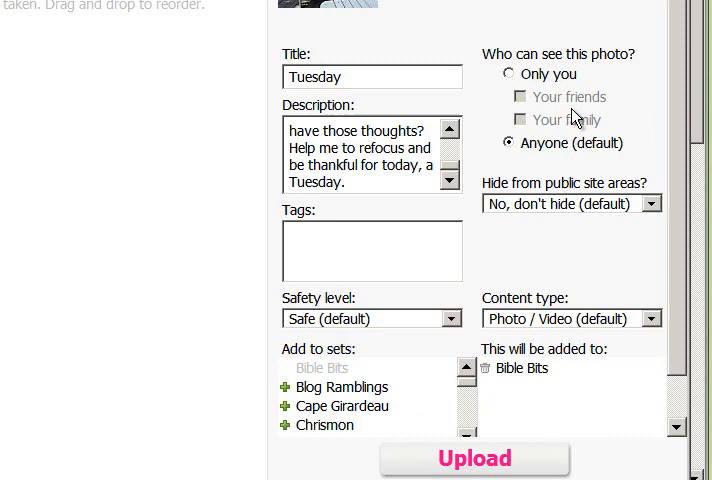
mouse_move(540, 385)
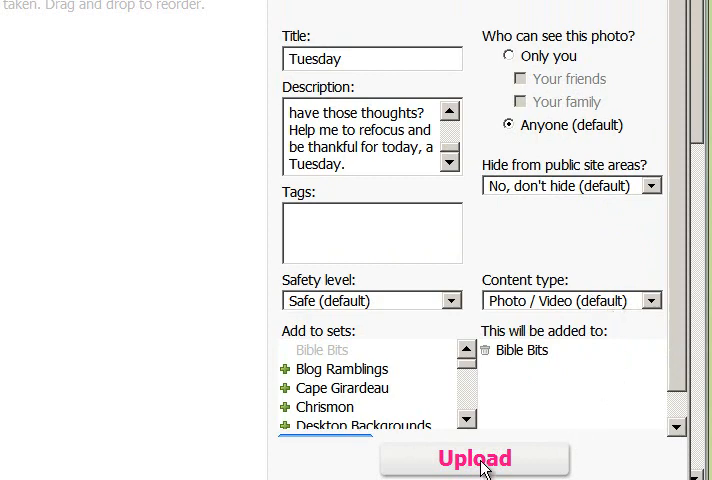
scroll("up", 3)
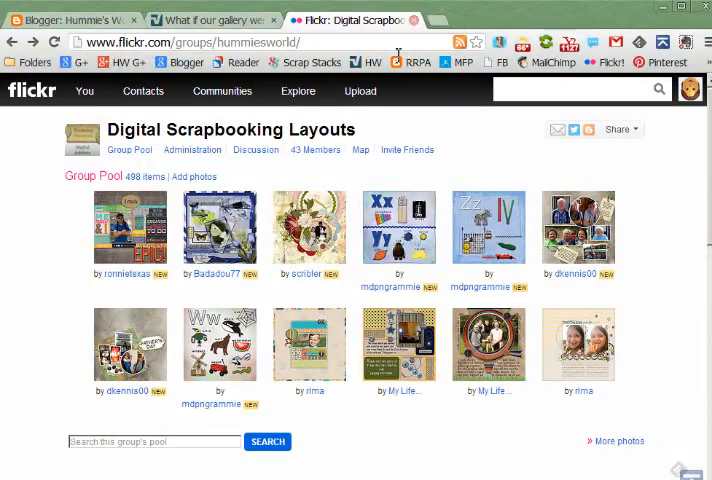
mouse_move(360, 91)
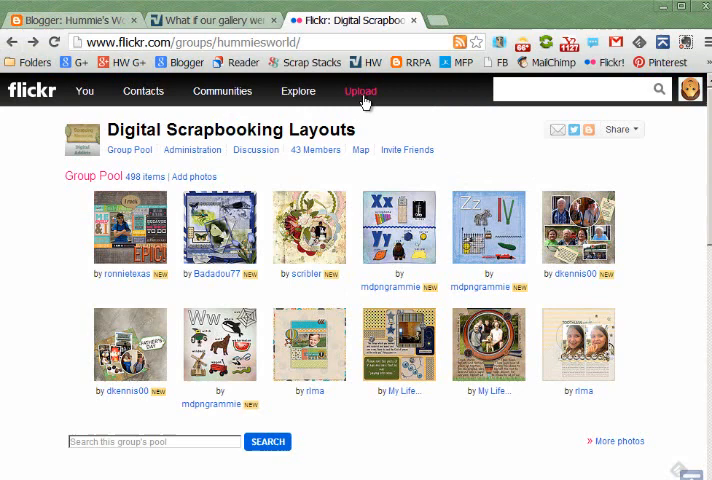
- Choose Tuesday from the Desktop on Flickr's web Upload page
left_click(360, 91)
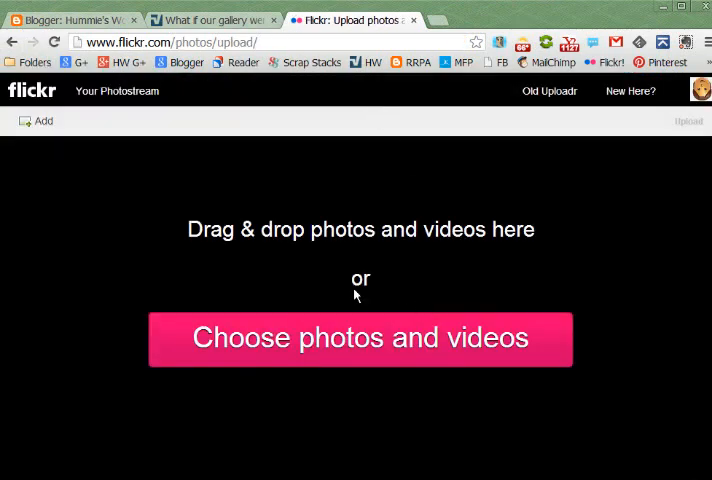
left_click(360, 338)
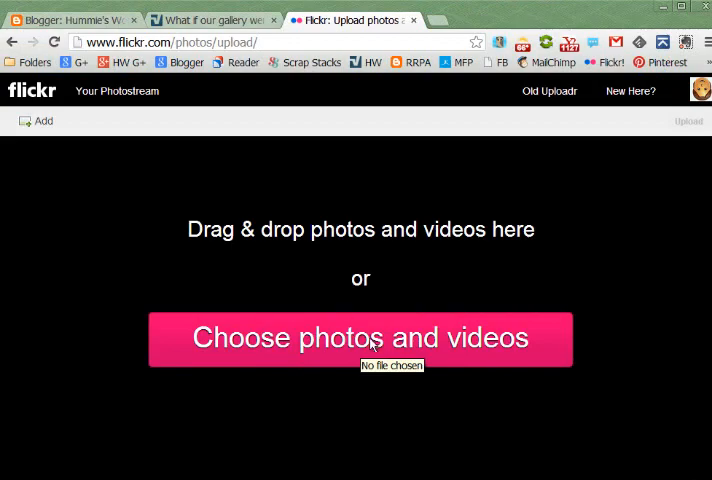
left_click(360, 338)
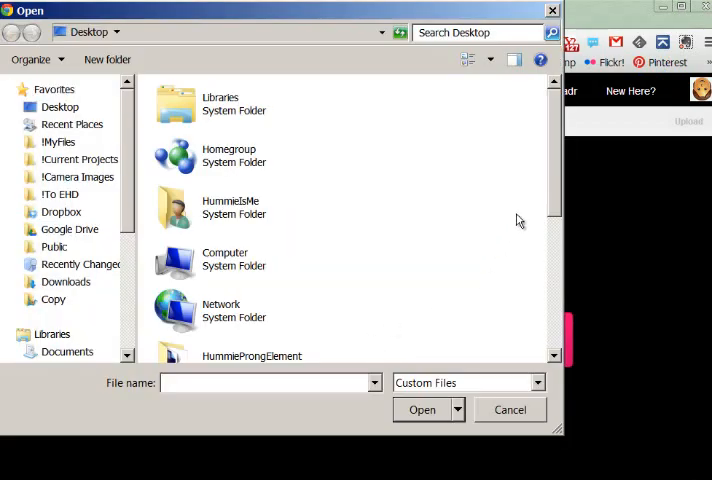
left_click(295, 203)
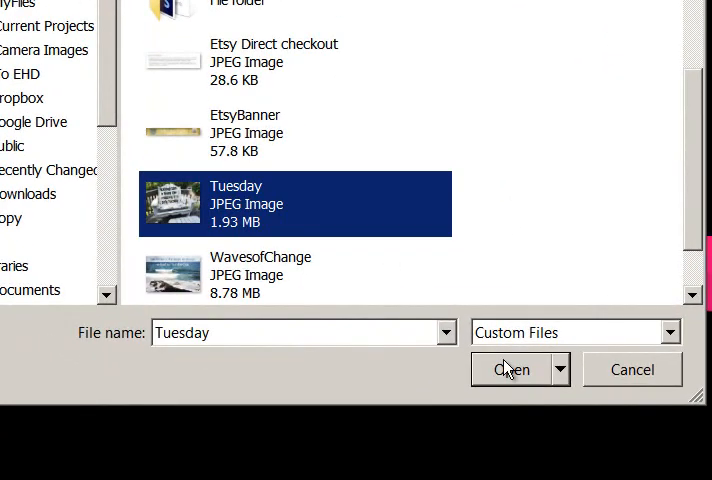
left_click(512, 369)
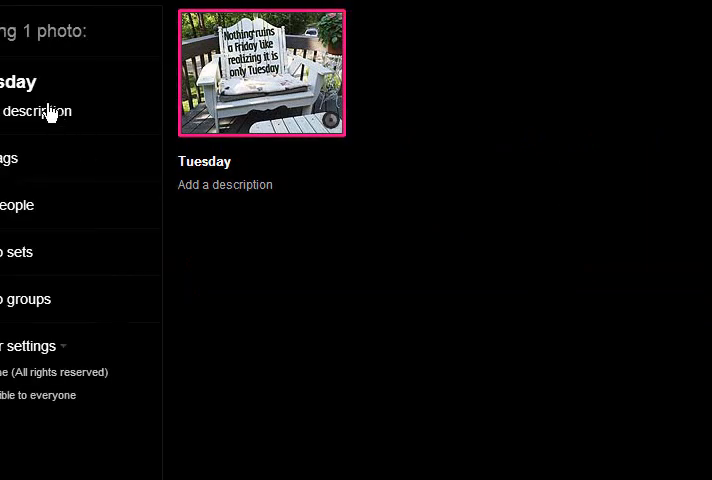
mouse_move(38, 147)
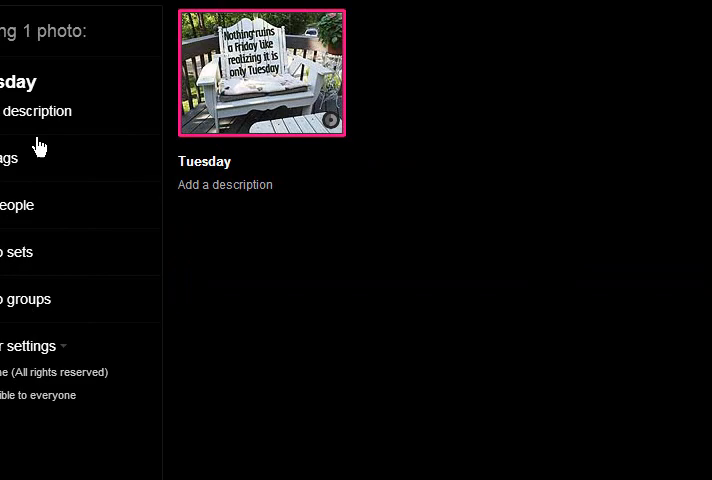
- Enter the 6/18/13 Arrow Prayer description about refocusing on thankfulness
left_click(40, 111)
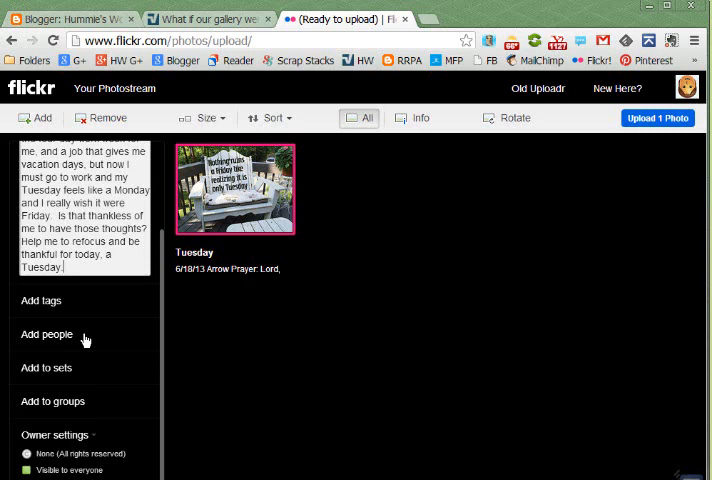
mouse_move(81, 372)
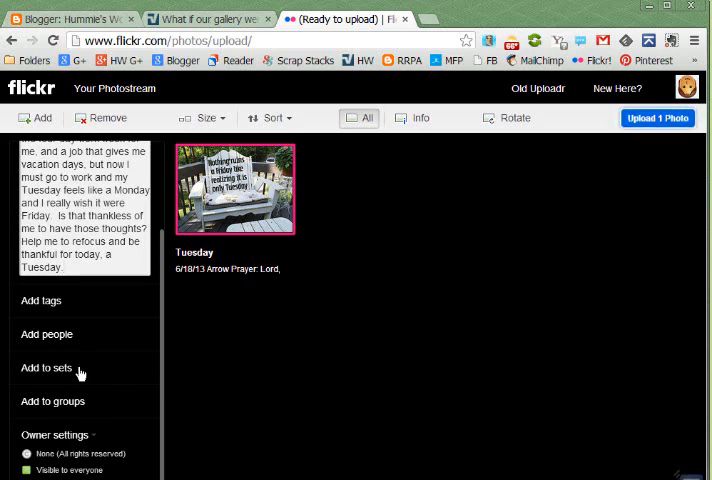
- Tick Bible Bits in the Add to sets dialog and confirm
left_click(46, 367)
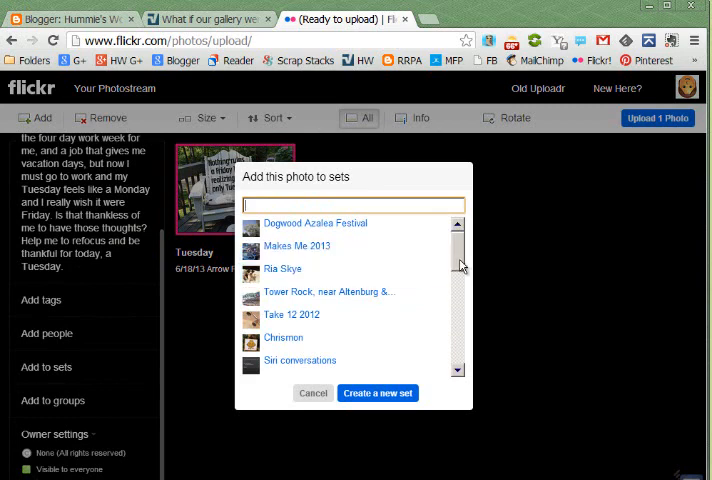
scroll("down", 3)
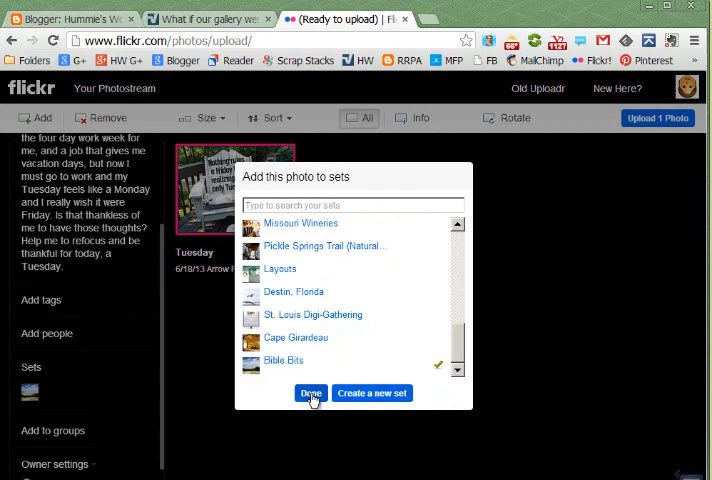
left_click(311, 393)
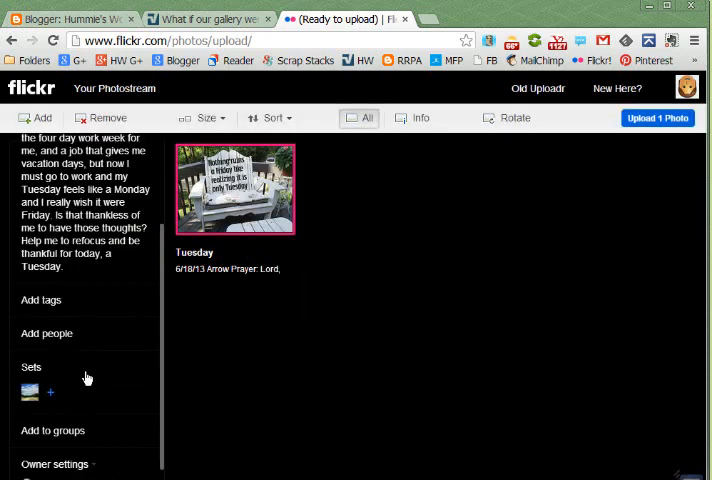
- Add the photo to the Christian Themed and Digital Scrapbooking Layouts groups
scroll("down", 3)
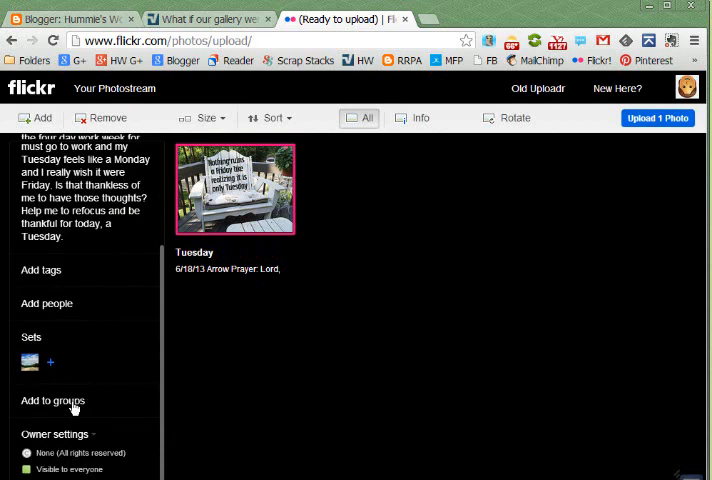
left_click(53, 400)
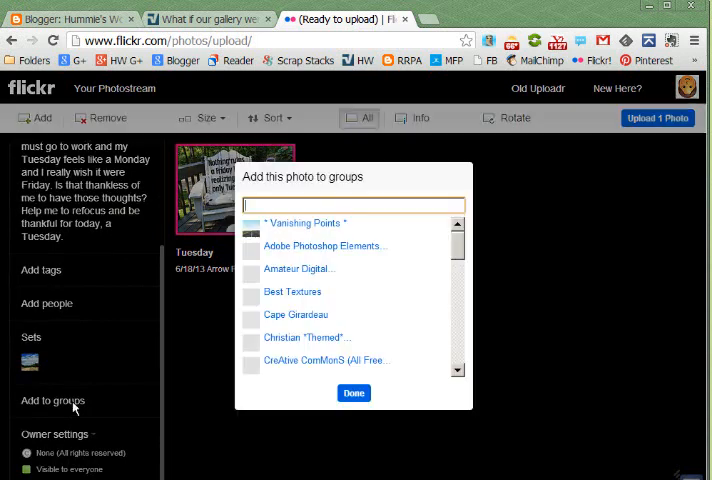
scroll("down", 3)
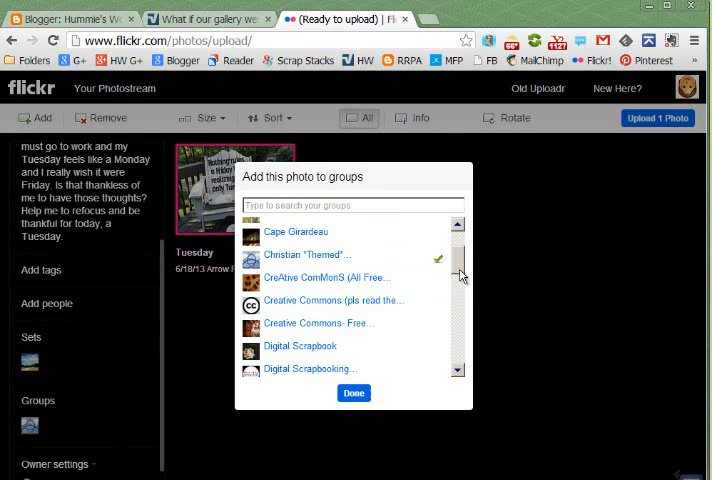
scroll("down", 3)
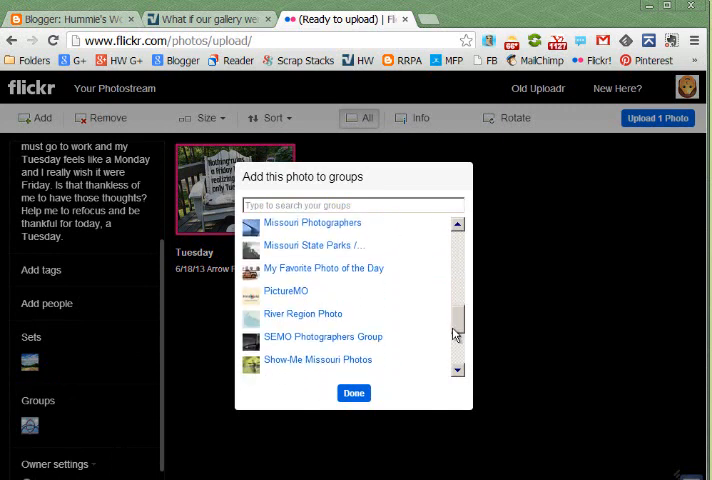
scroll("down", 3)
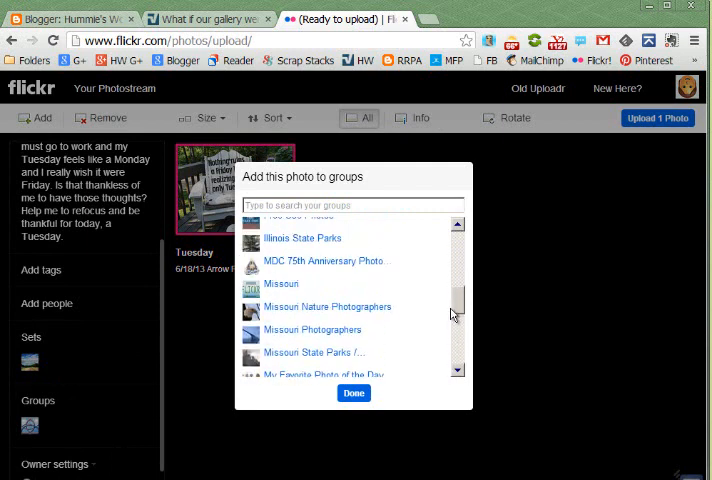
scroll("up", 3)
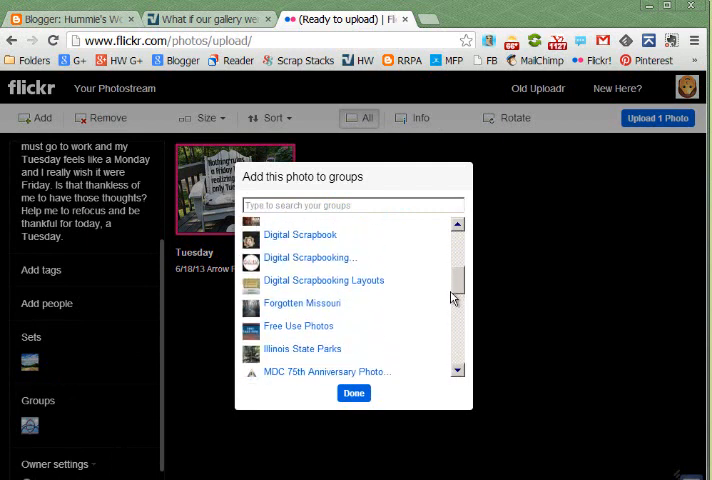
scroll("down", 3)
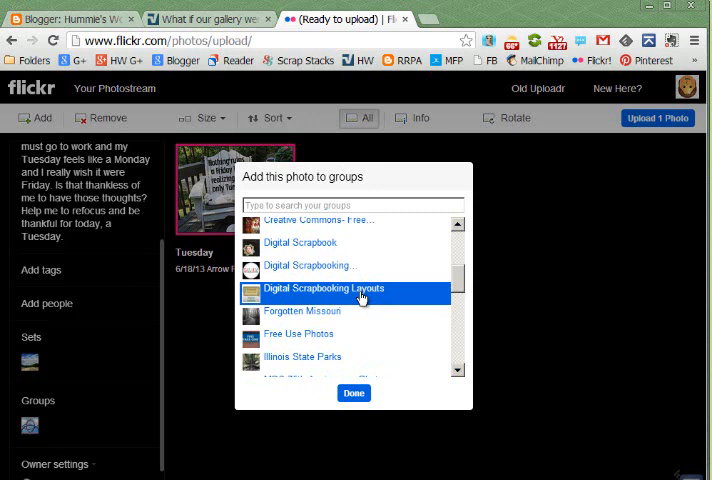
left_click(323, 288)
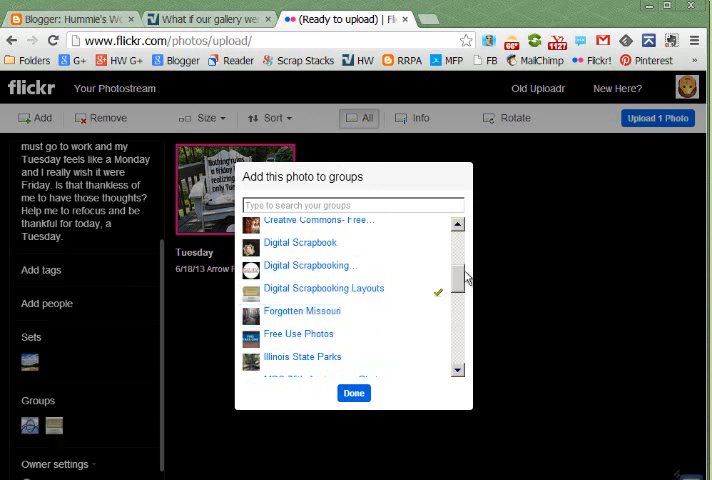
scroll("up", 3)
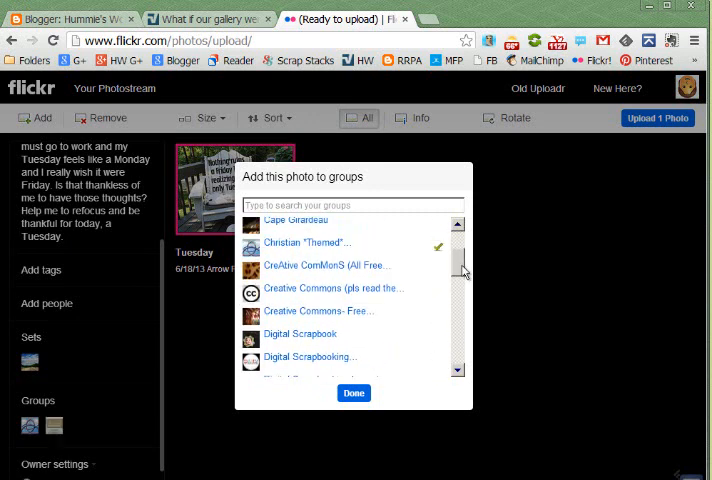
scroll("up", 3)
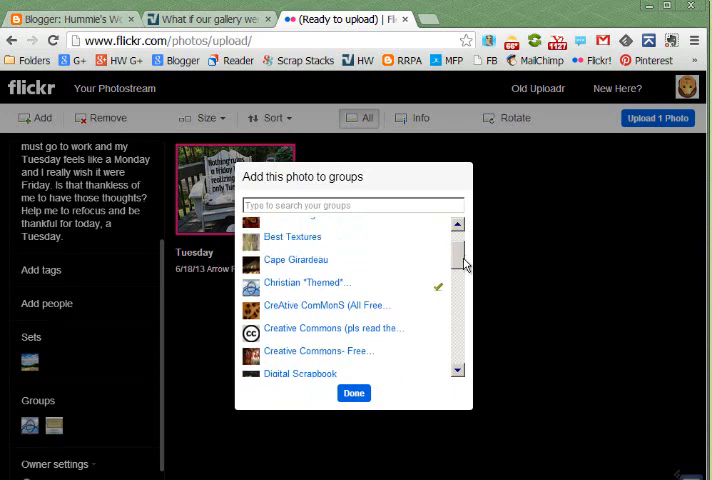
scroll("down", 3)
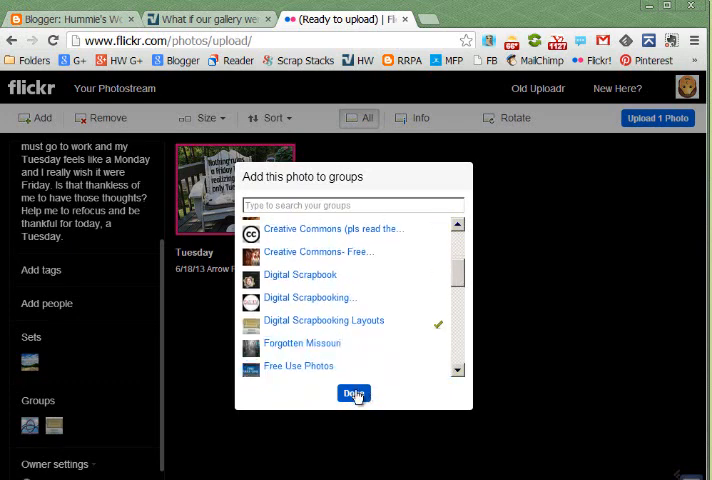
- Upload the Tuesday photo to the public photostream
left_click(353, 393)
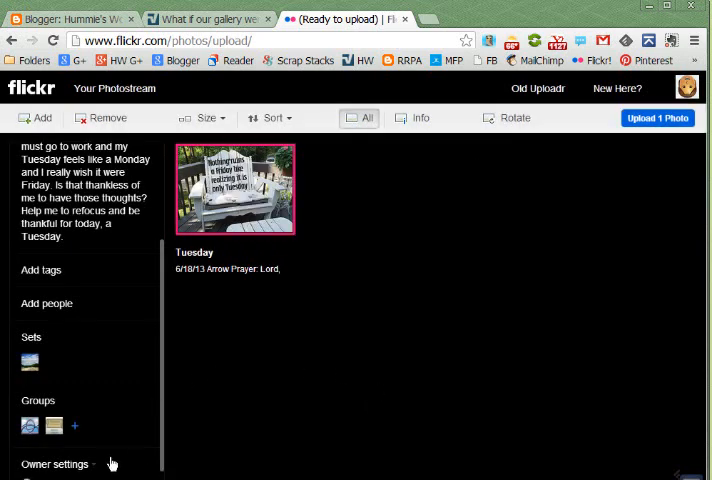
mouse_move(90, 470)
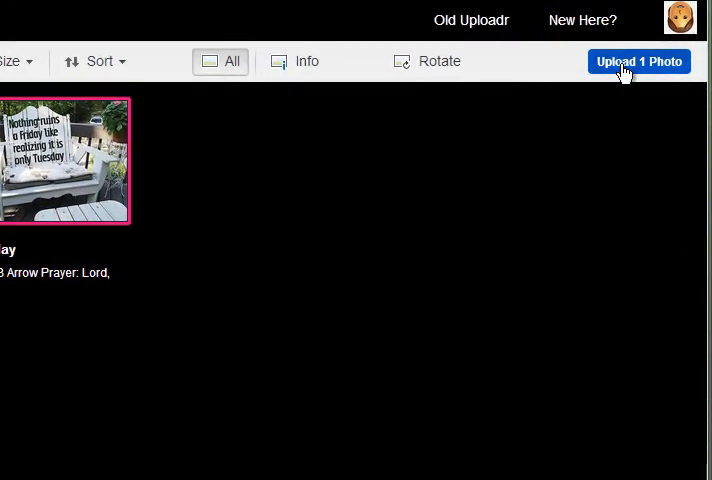
left_click(639, 61)
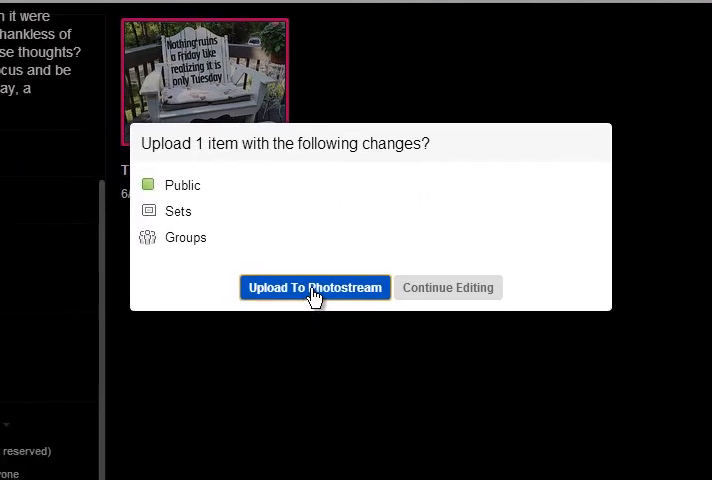
left_click(314, 287)
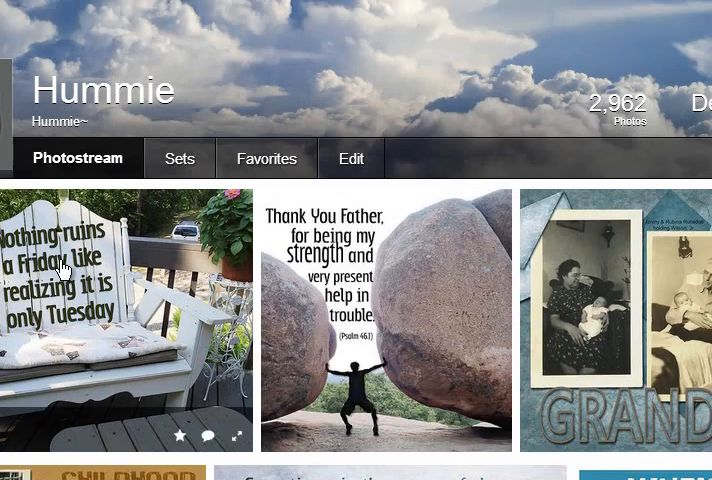
- Open the Tuesday photo's page and scroll to its Bible Bits and group listings
left_click(127, 320)
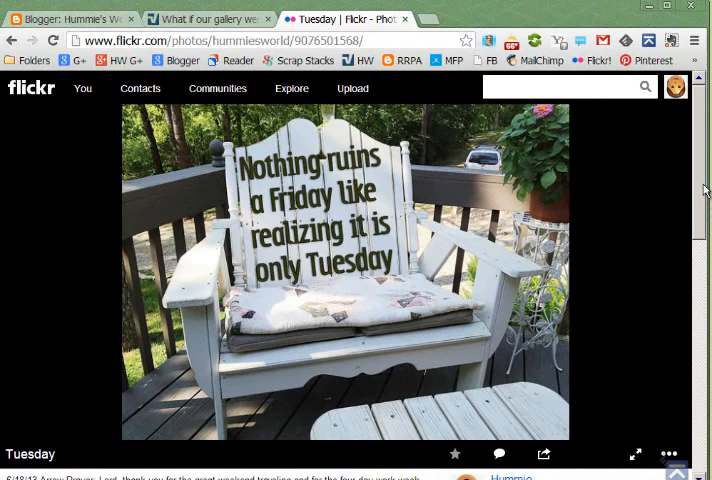
scroll("down", 3)
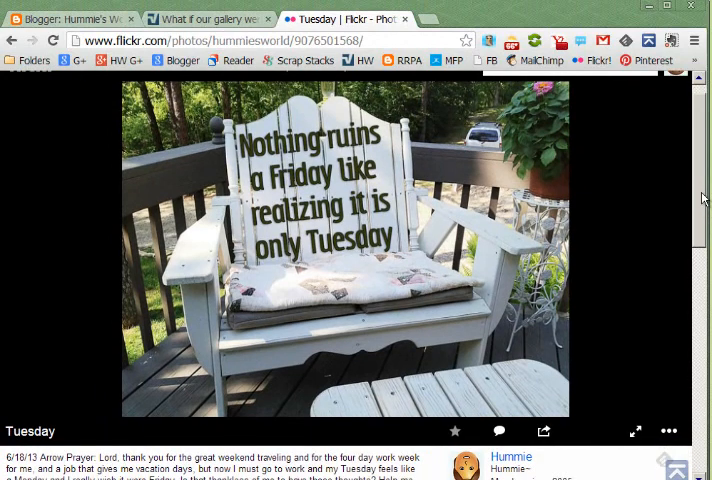
scroll("down", 3)
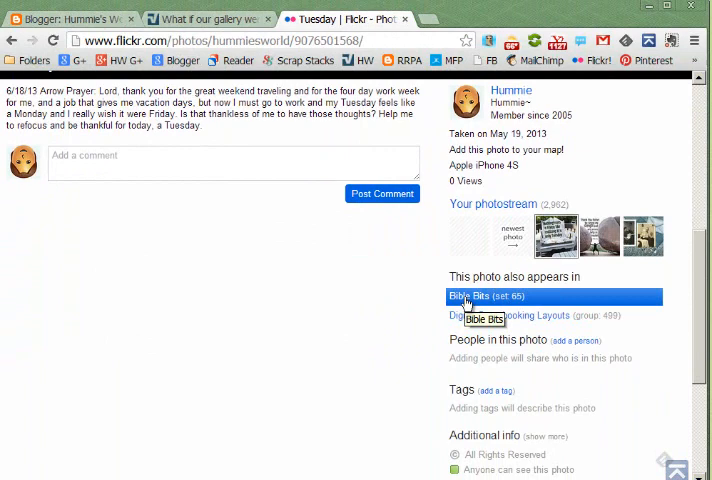
mouse_move(390, 350)
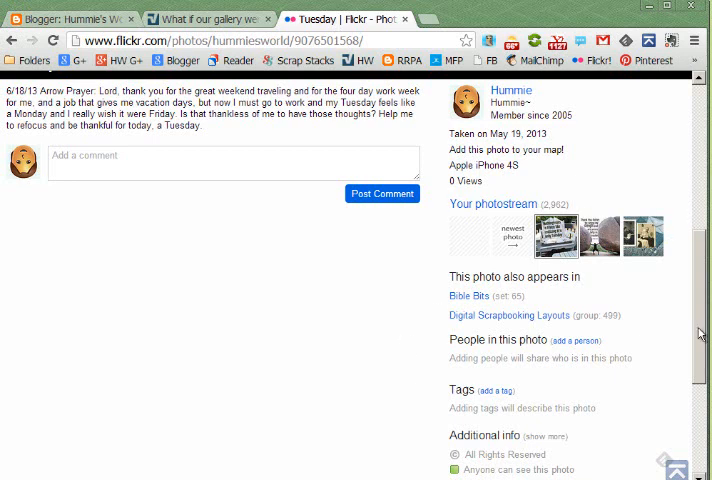
mouse_move(395, 307)
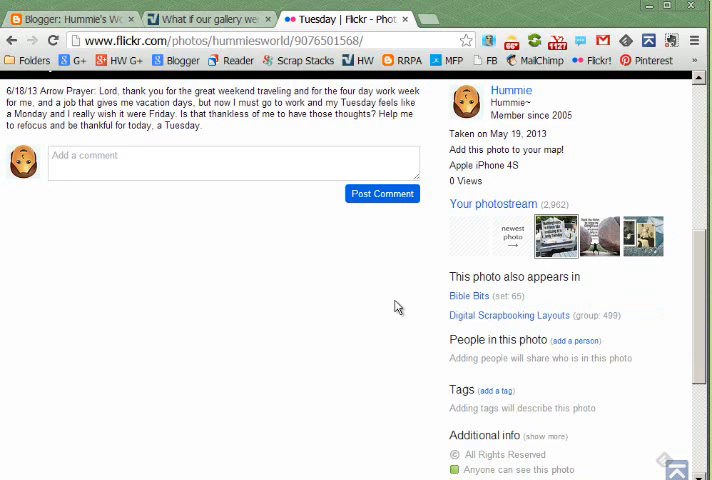
mouse_move(286, 333)
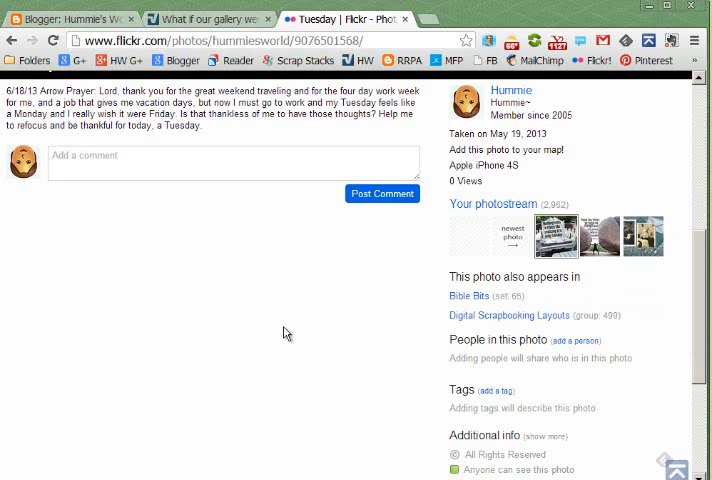
mouse_move(507, 315)
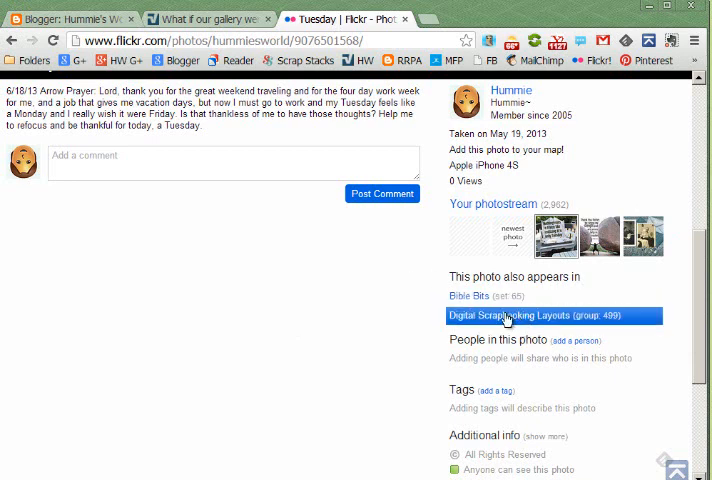
mouse_move(698, 331)
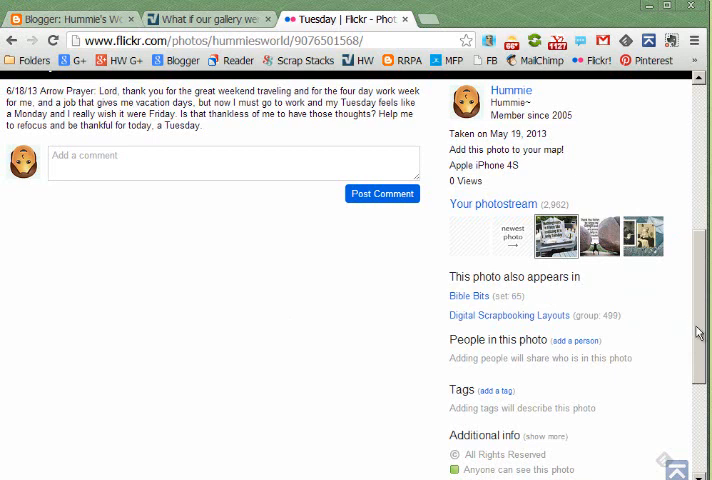
mouse_move(692, 350)
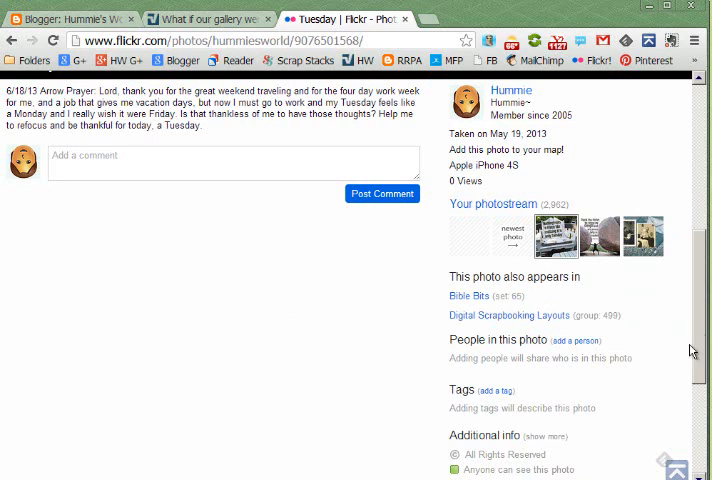
mouse_move(604, 399)
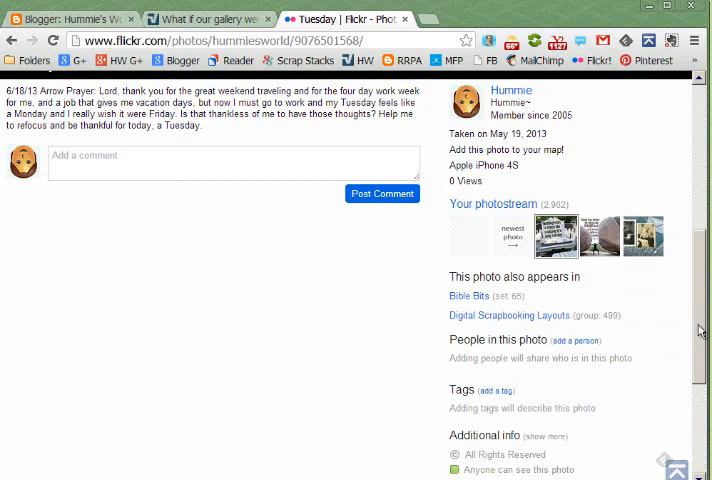
scroll("up", 3)
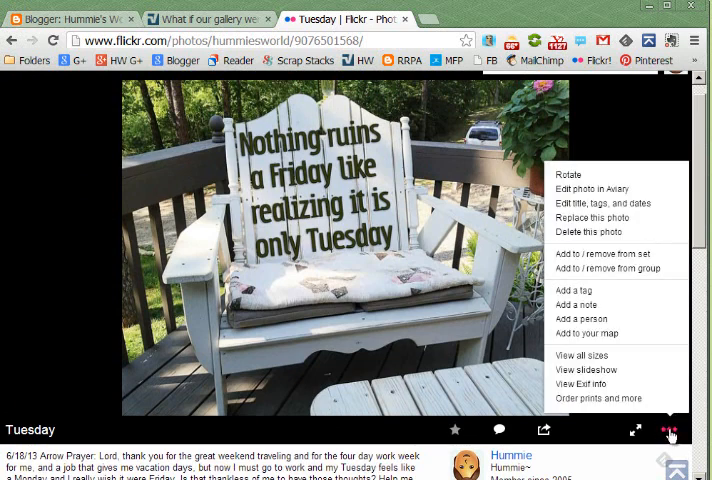
mouse_move(608, 268)
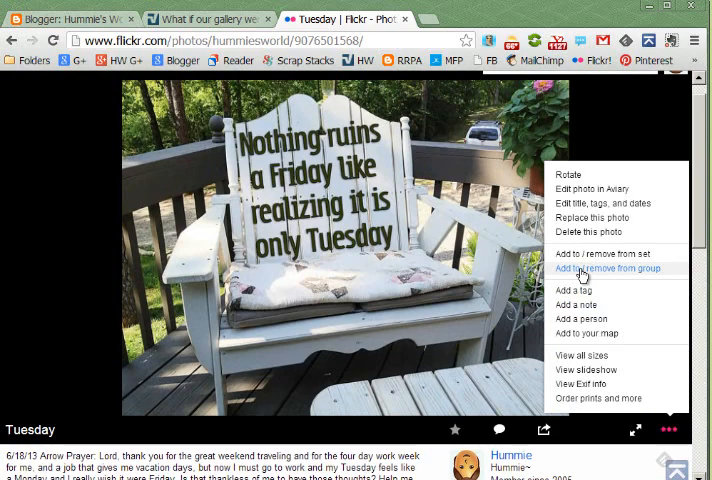
left_click(609, 268)
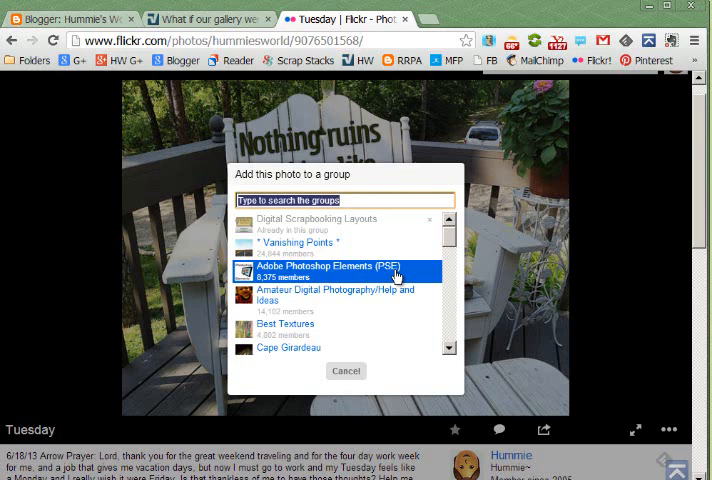
left_click(330, 271)
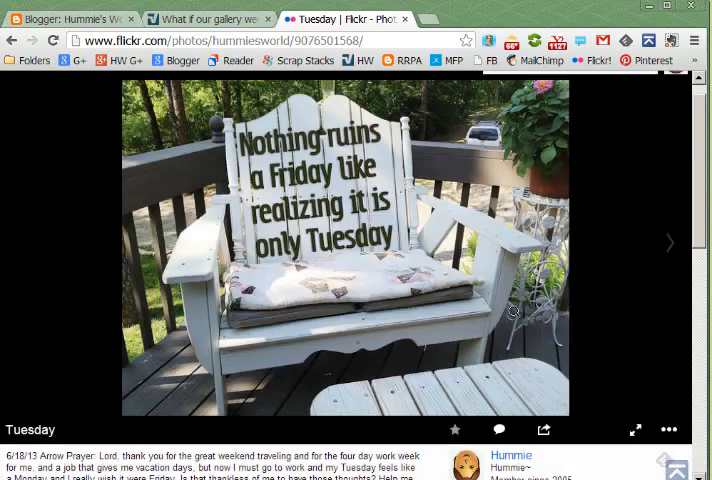
scroll("down", 3)
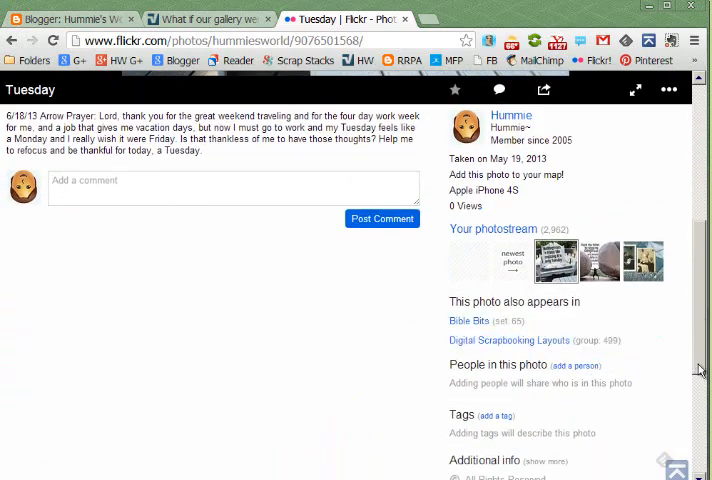
scroll("up", 3)
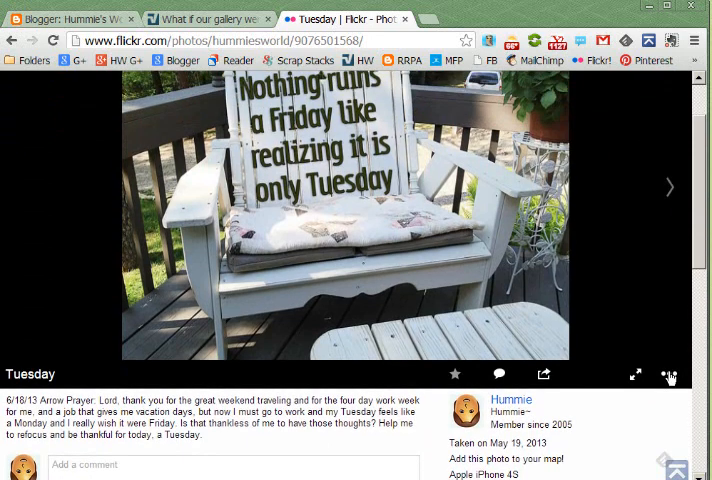
left_click(669, 374)
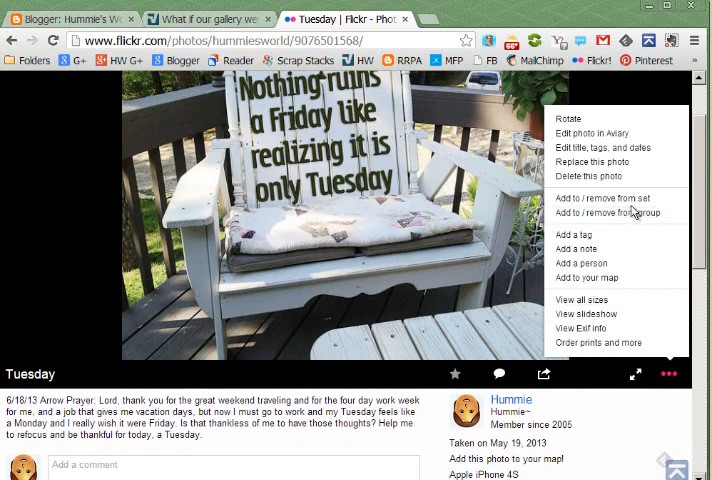
mouse_move(612, 212)
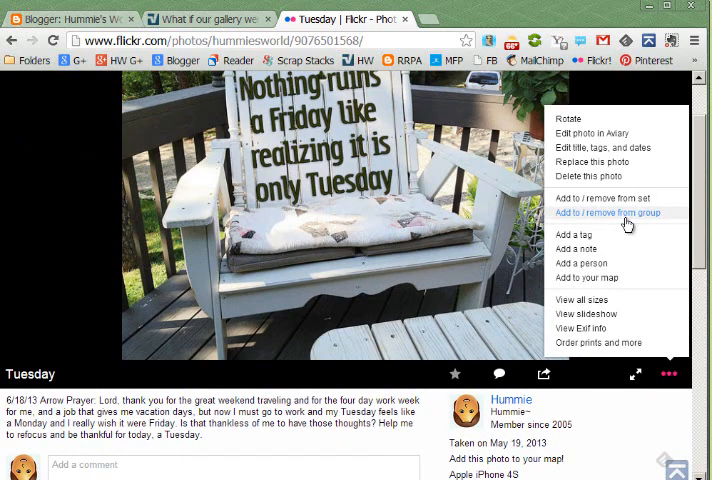
mouse_move(582, 314)
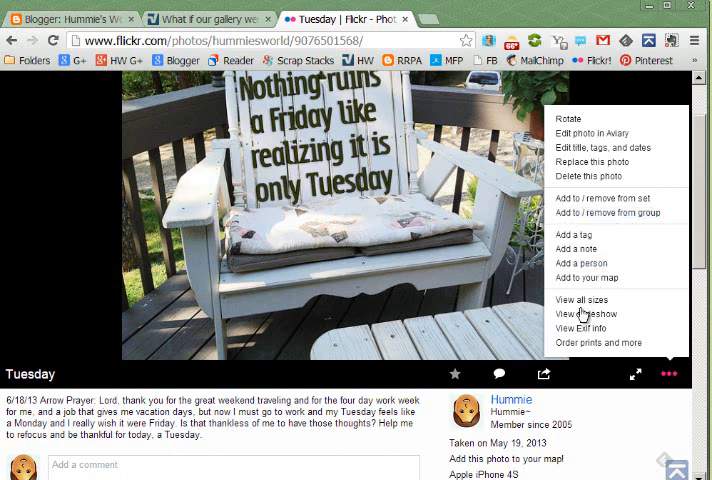
mouse_move(580, 263)
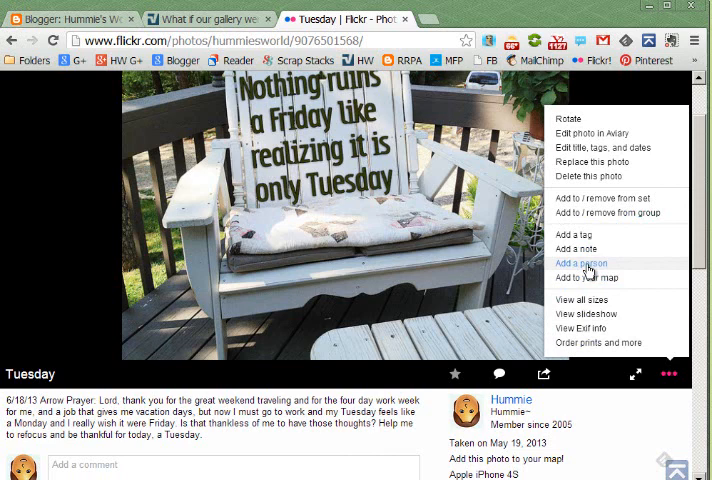
left_click(578, 263)
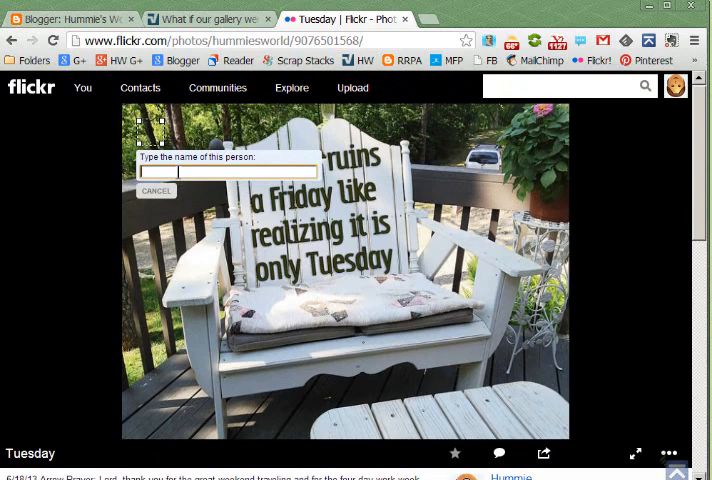
type("B")
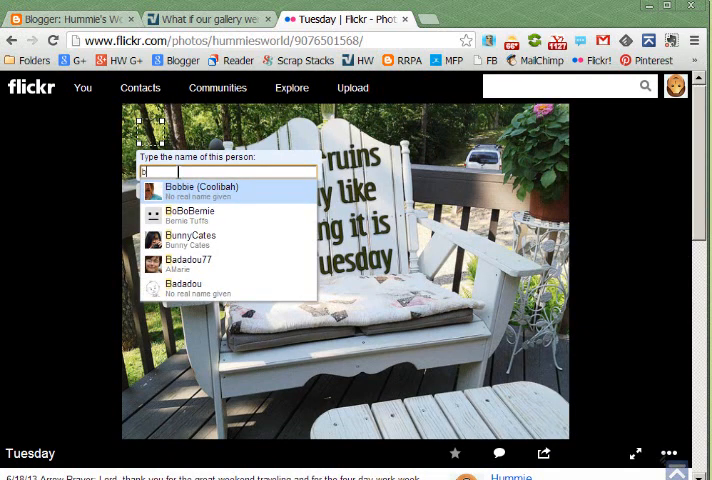
type("obo")
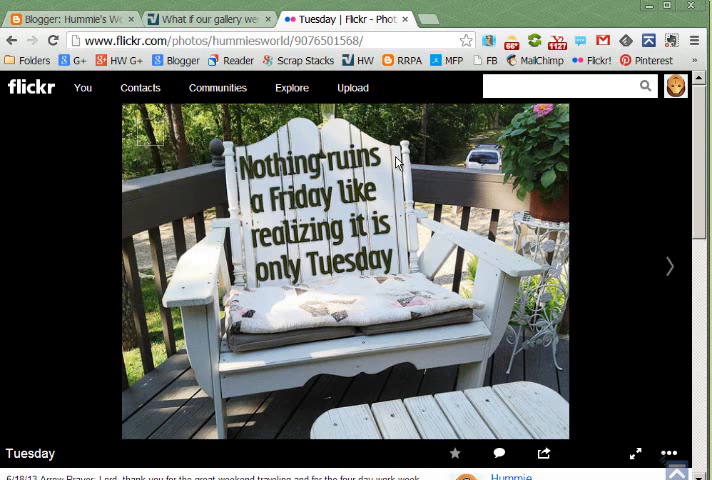
scroll("down", 3)
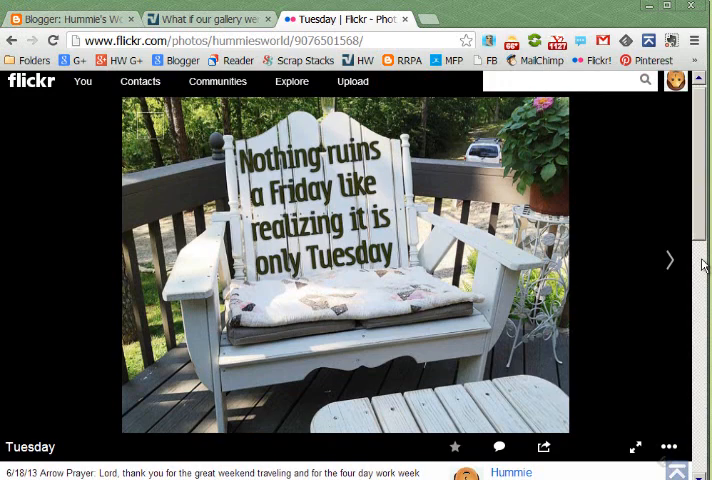
scroll("down", 3)
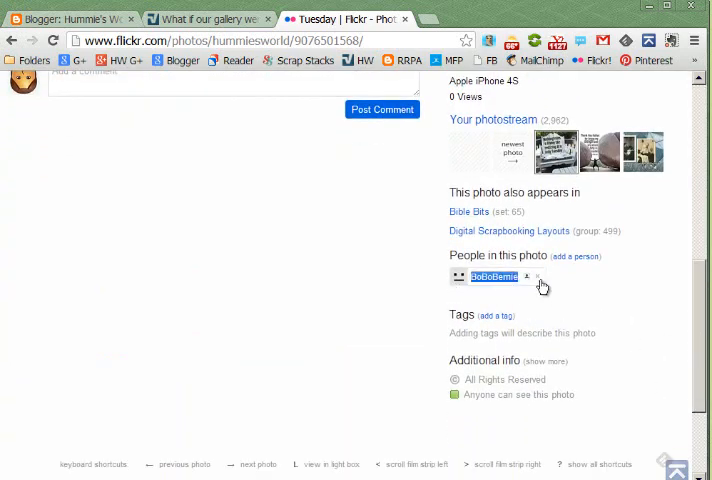
left_click(536, 276)
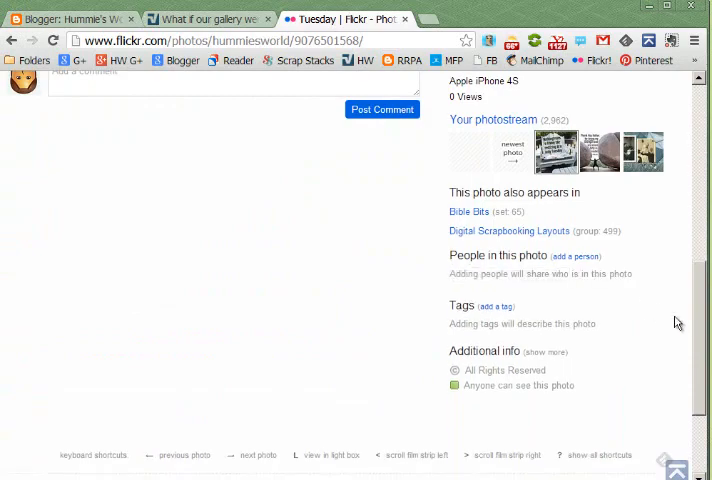
scroll("up", 3)
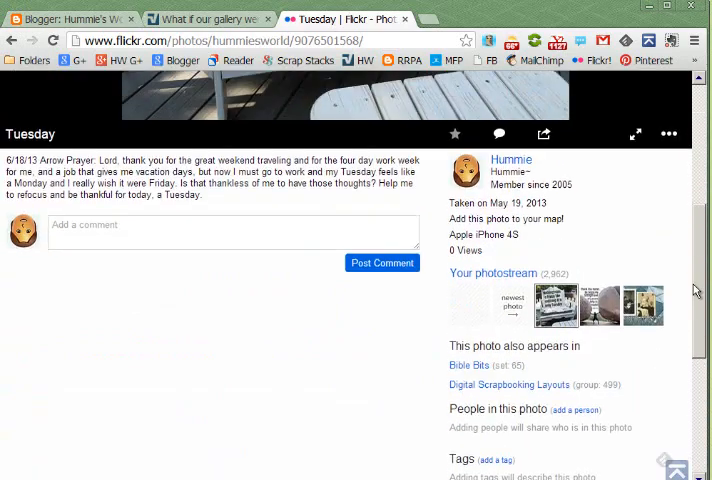
scroll("up", 3)
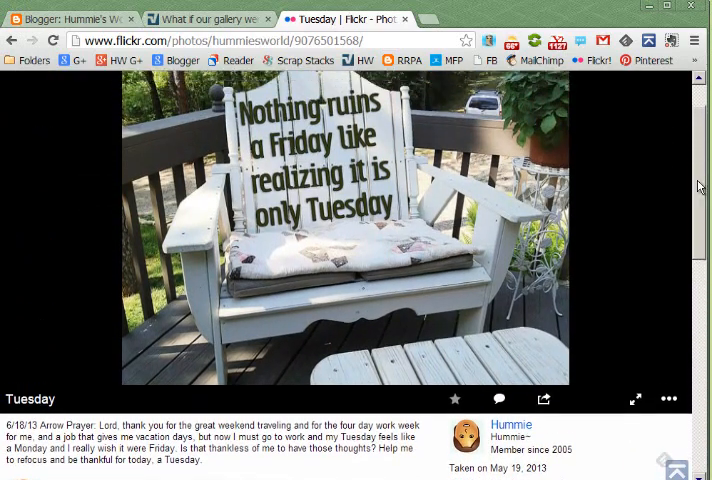
left_click(668, 297)
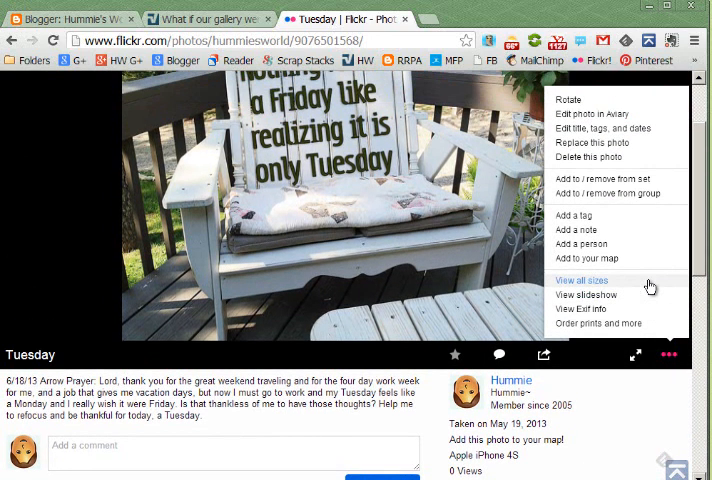
mouse_move(586, 287)
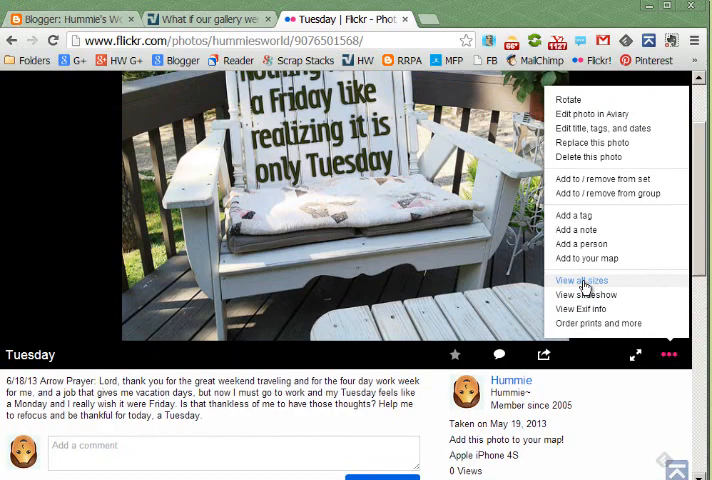
mouse_move(586, 294)
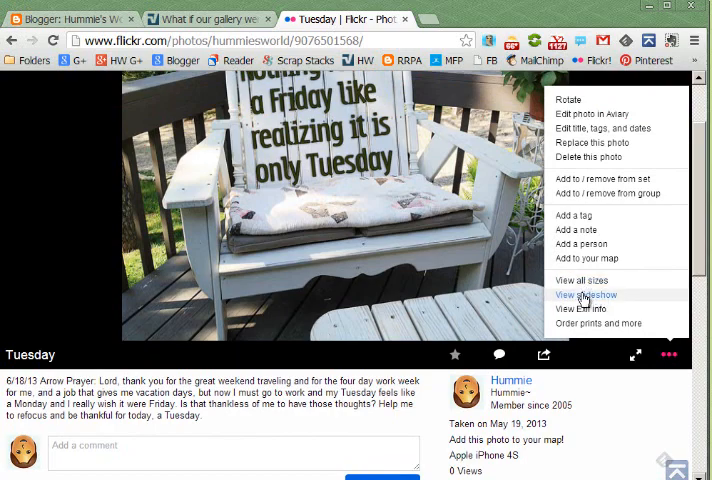
scroll("down", 3)
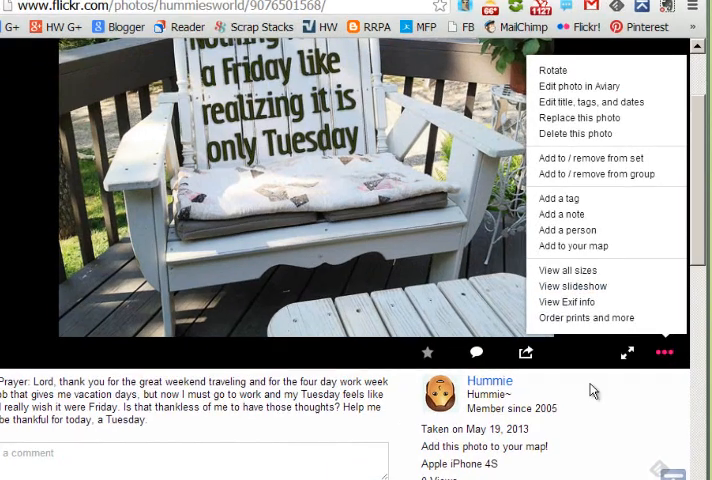
scroll("down", 3)
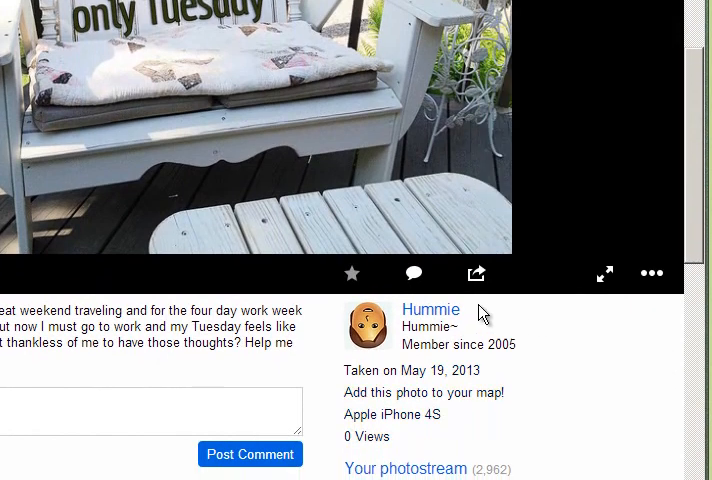
mouse_move(476, 273)
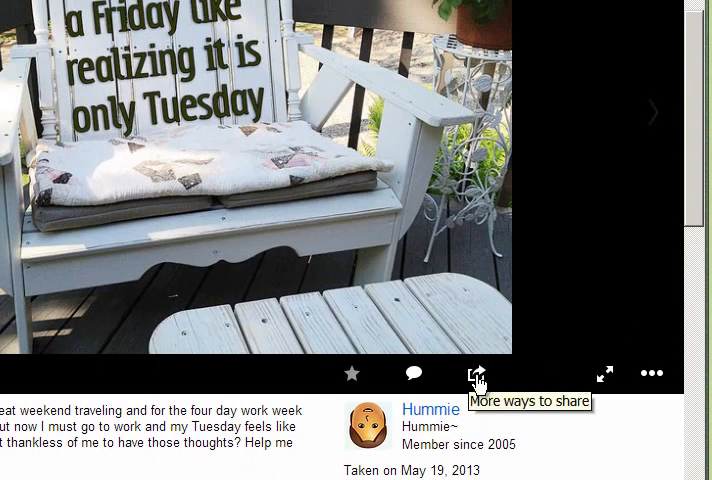
- Browse the Tuesday photo's share options, including services and the direct link
left_click(476, 373)
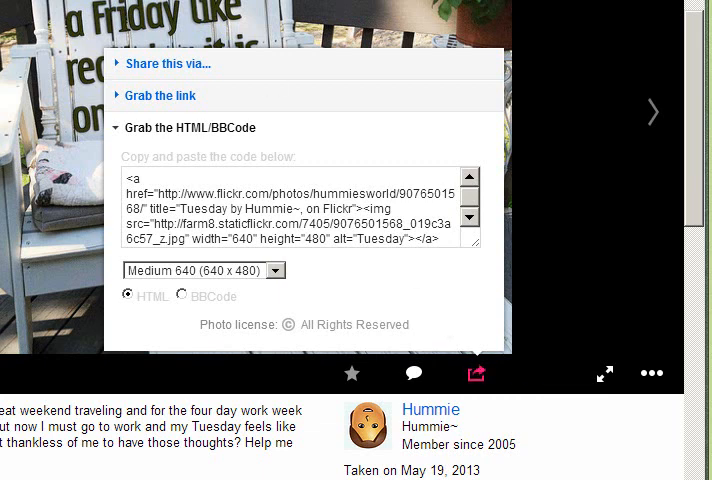
left_click(169, 64)
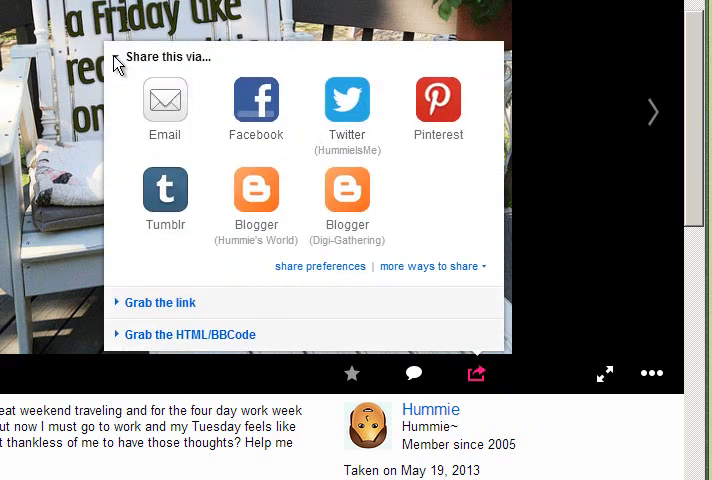
mouse_move(347, 105)
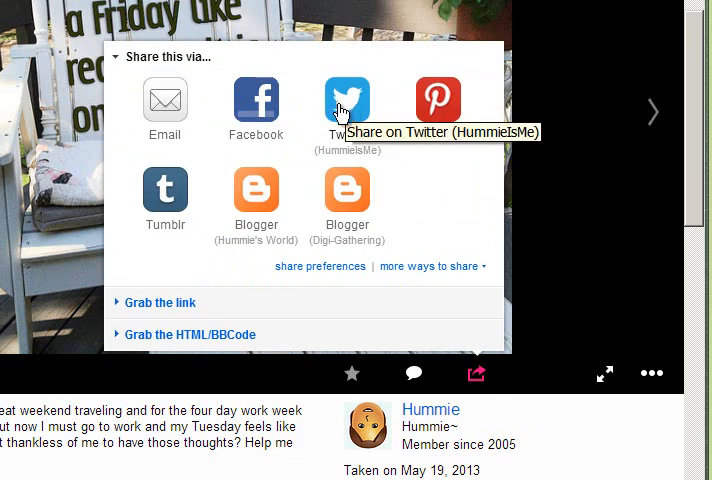
mouse_move(316, 170)
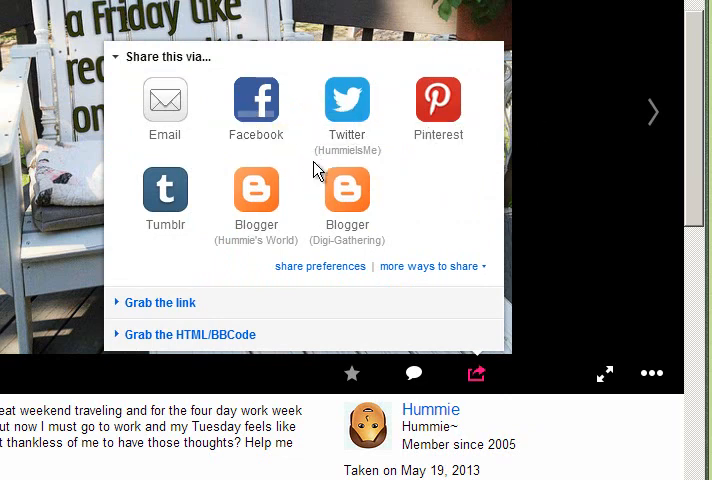
mouse_move(293, 213)
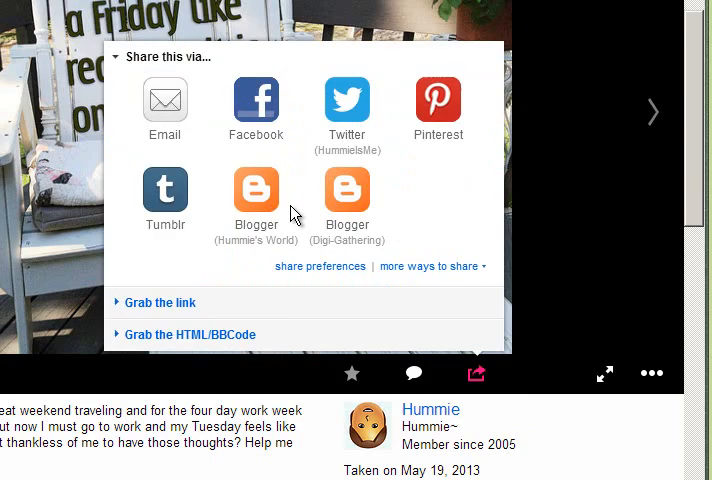
mouse_move(347, 190)
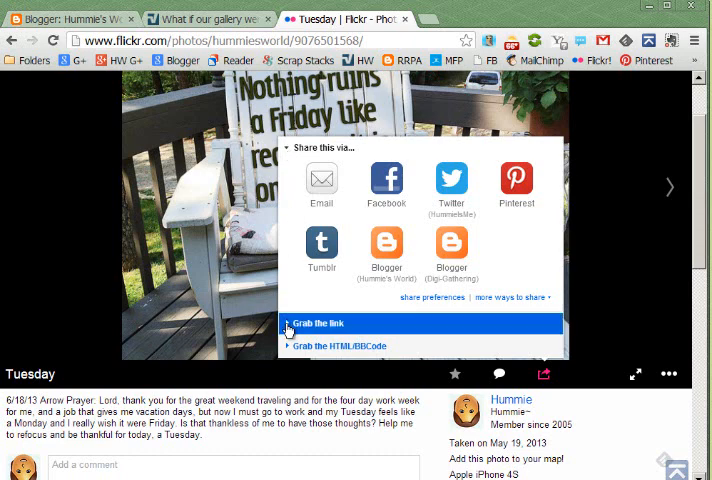
left_click(320, 323)
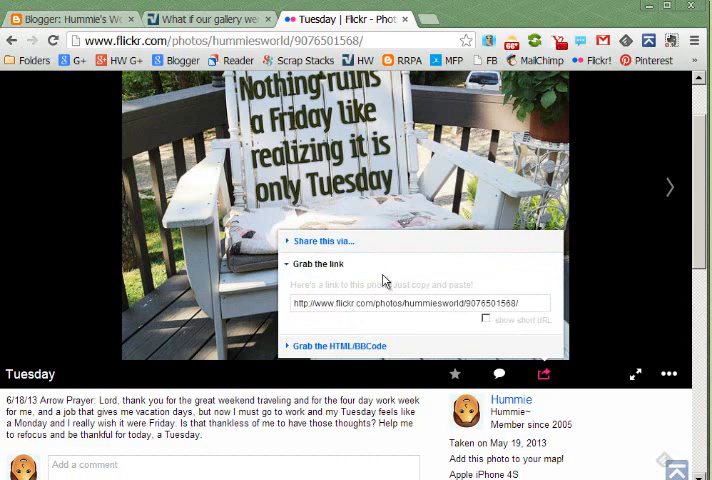
mouse_move(330, 277)
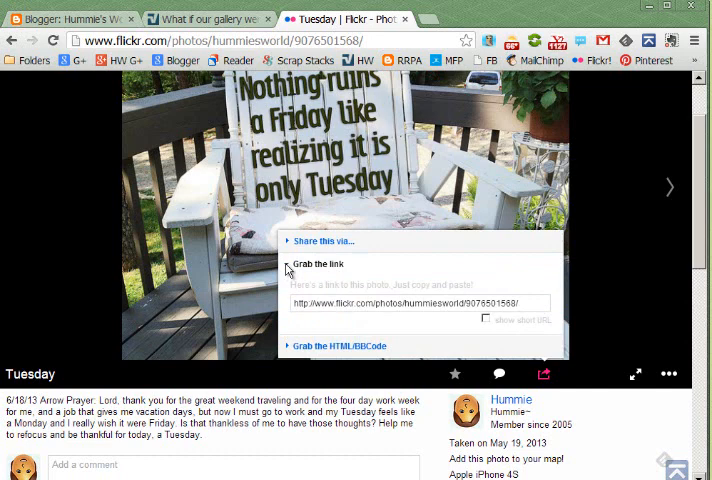
left_click(339, 345)
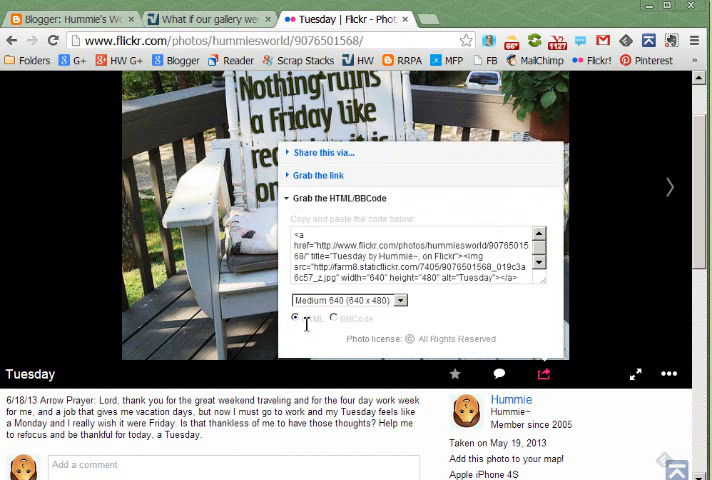
- Set the embed code format to HTML and switch to the Blogger draft
left_click(353, 318)
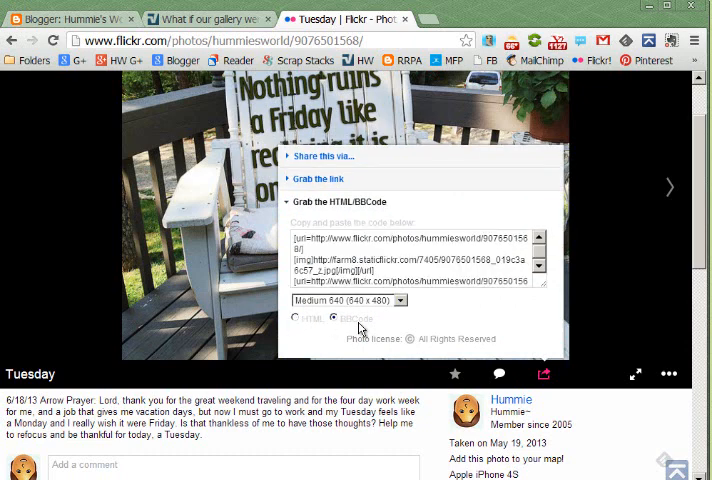
left_click(297, 318)
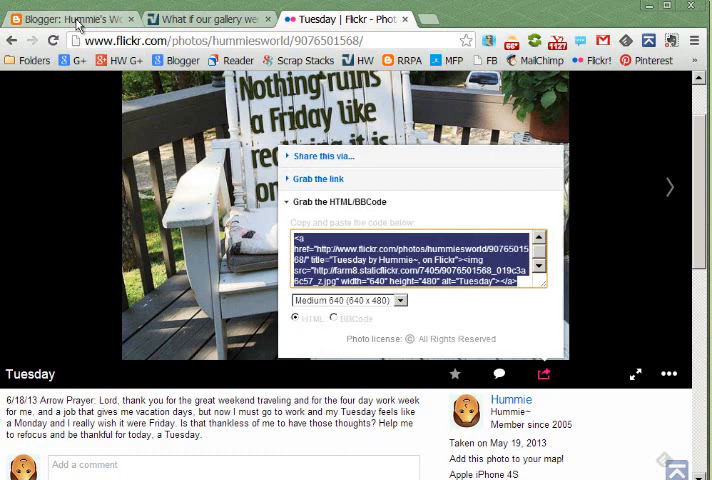
left_click(70, 18)
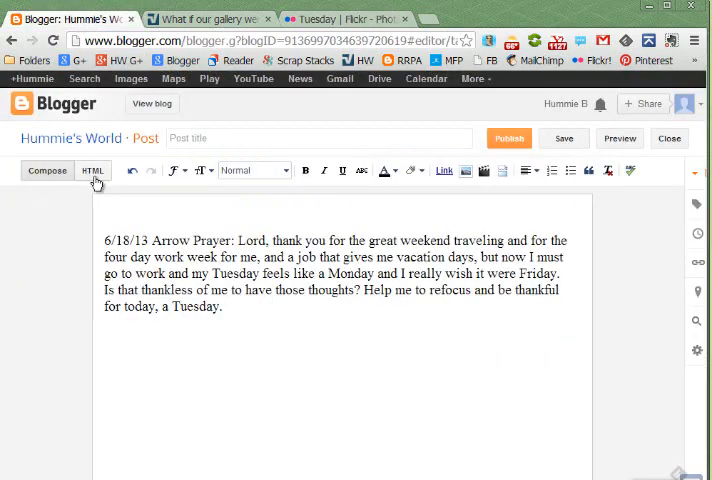
- Paste the embed code atop the post's HTML and preview the photo in Compose
left_click(92, 170)
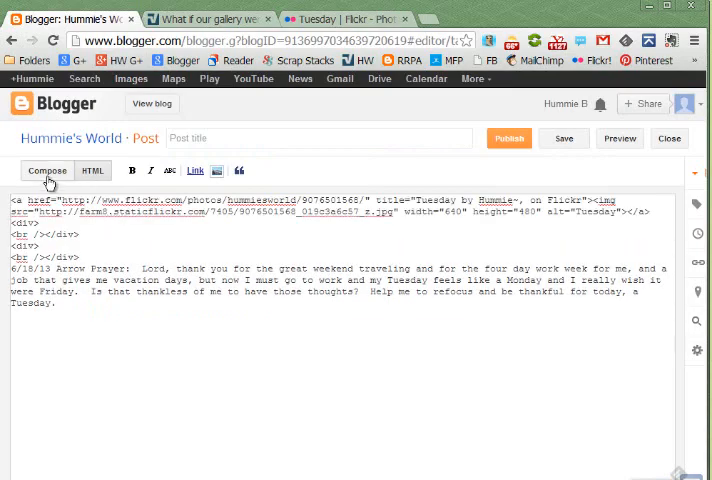
left_click(47, 170)
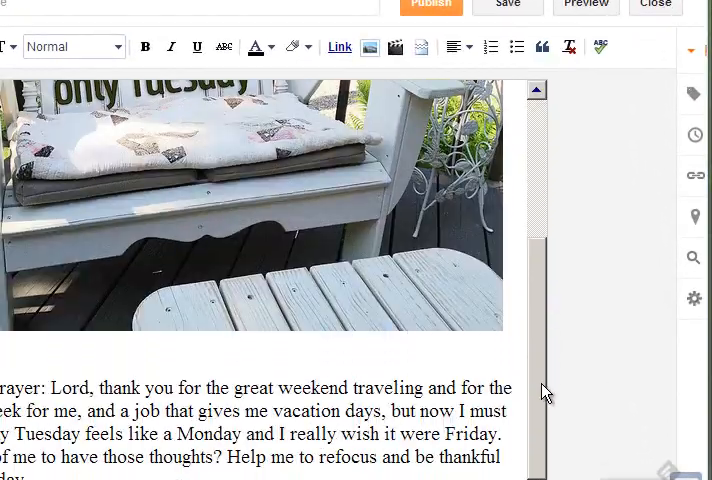
scroll("up", 3)
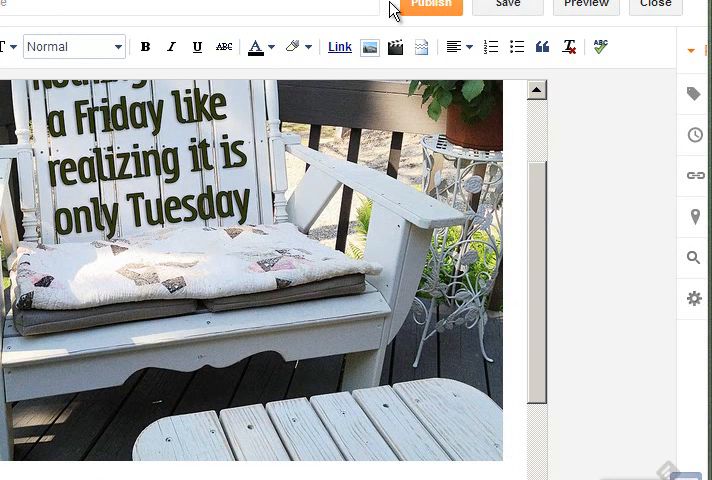
scroll("down", 3)
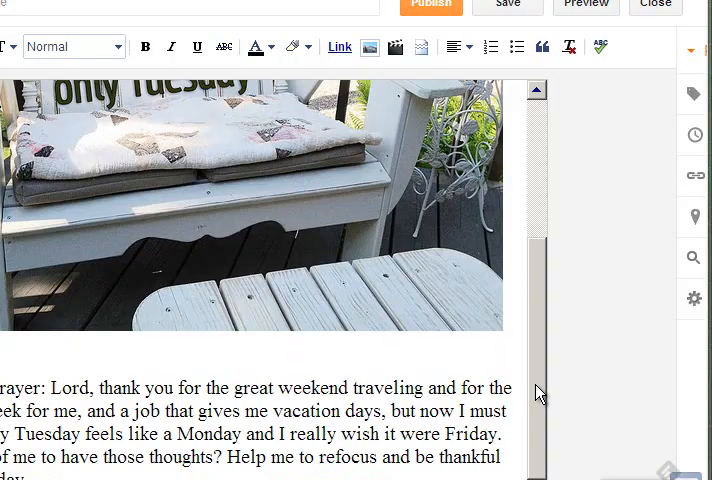
scroll("up", 3)
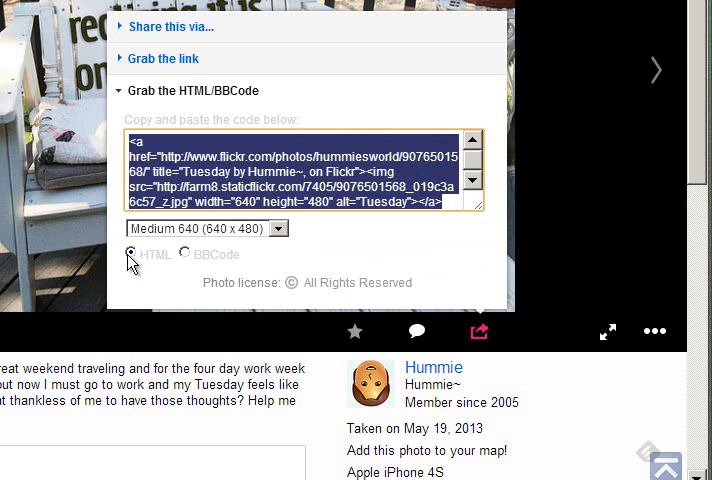
mouse_move(225, 233)
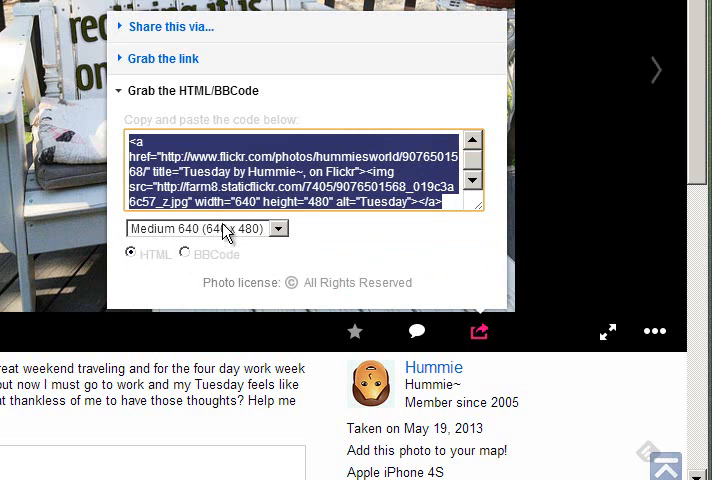
mouse_move(313, 272)
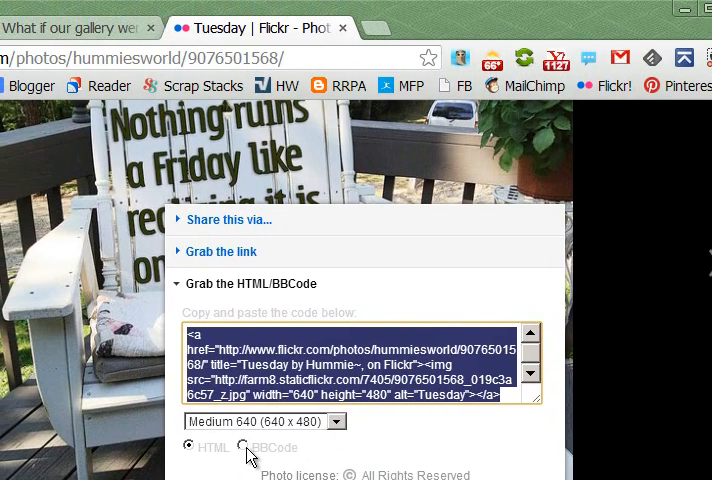
- Switch the Tuesday photo's embed code to BBCode and select it for copying
left_click(243, 447)
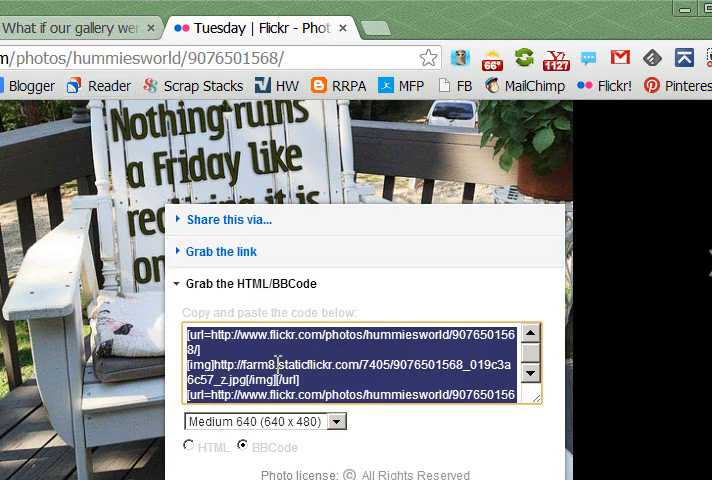
left_click(75, 27)
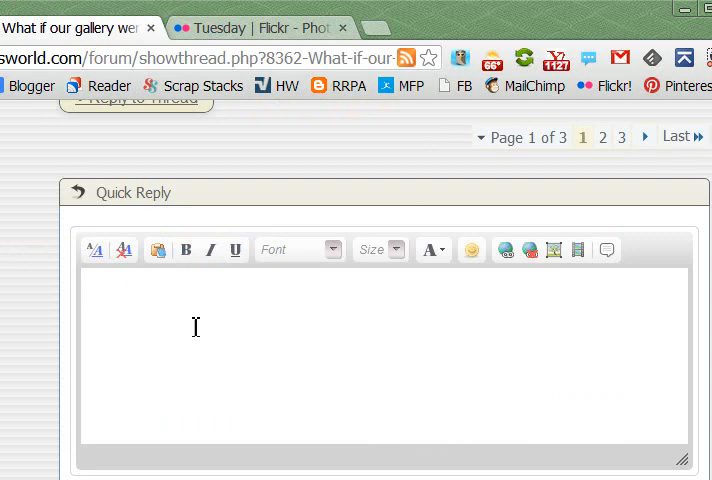
mouse_move(249, 281)
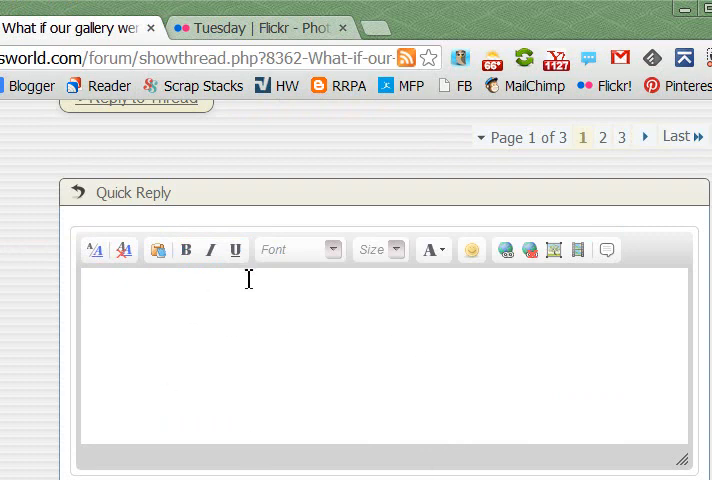
mouse_move(241, 319)
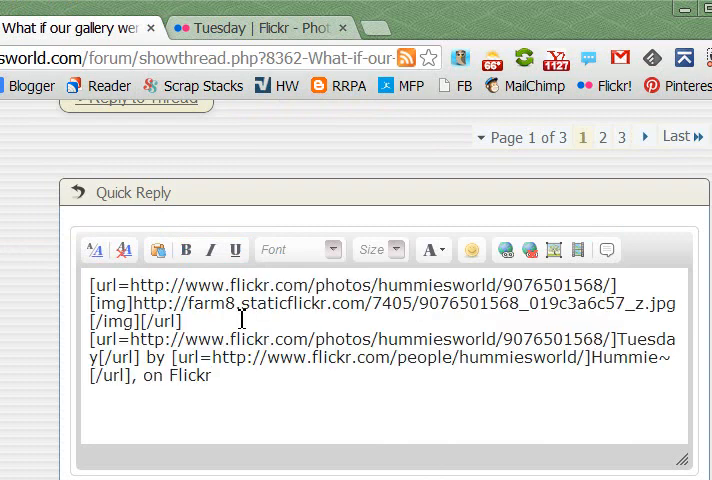
mouse_move(372, 420)
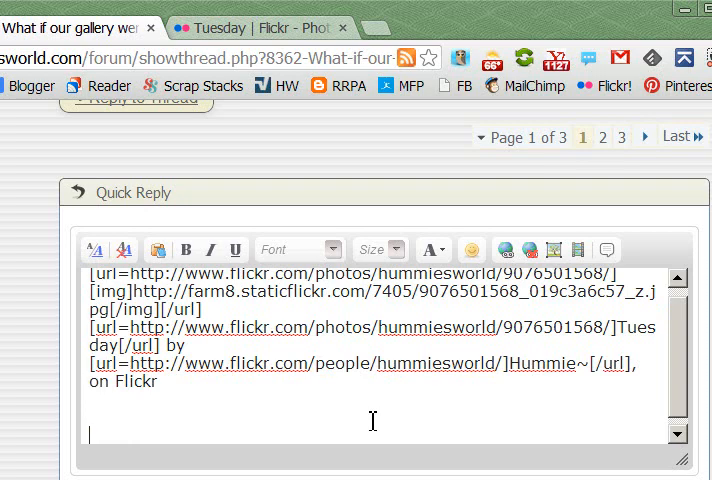
- Post a quick reply with the BBCode and the note 'This is a post for my tutorial video'
type("This is a")
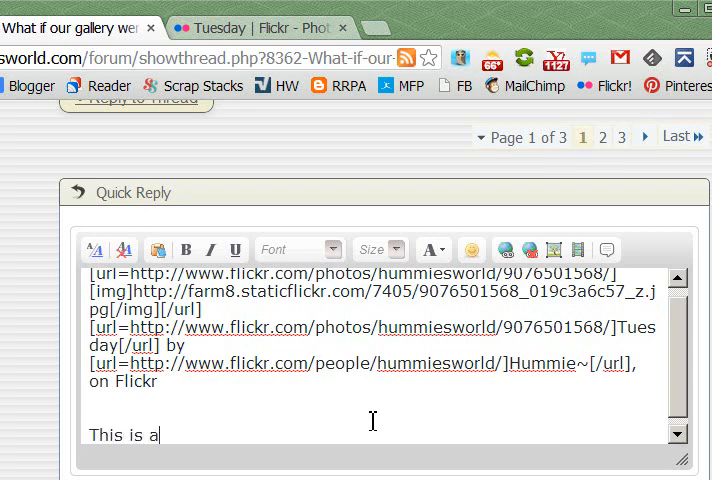
type("post for my")
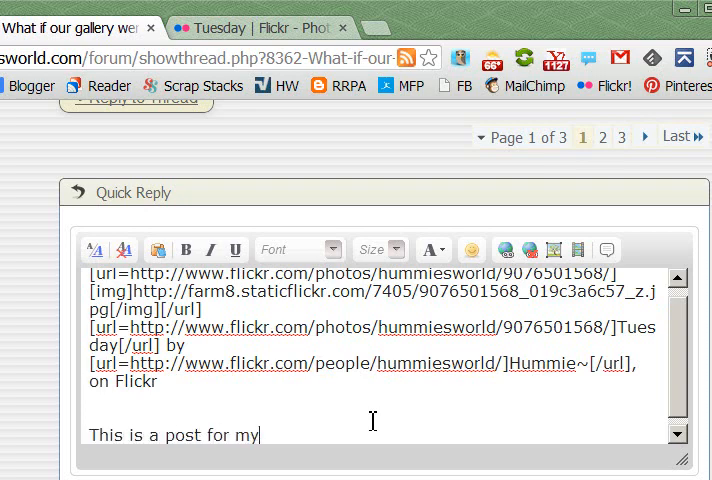
type("tutori")
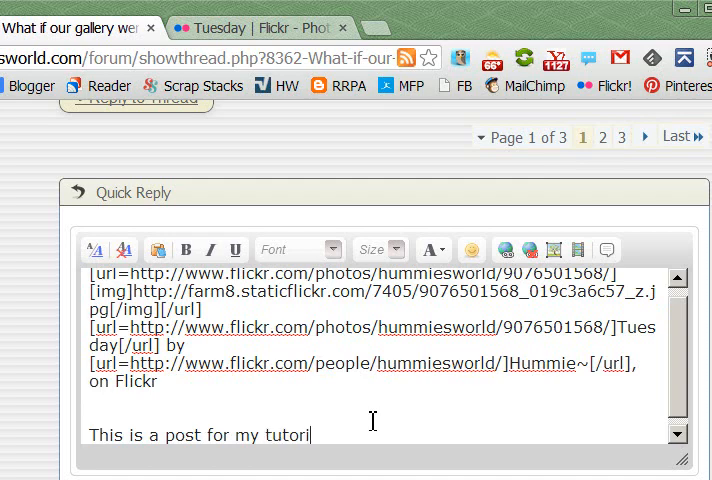
type("al video on how to use Vli")
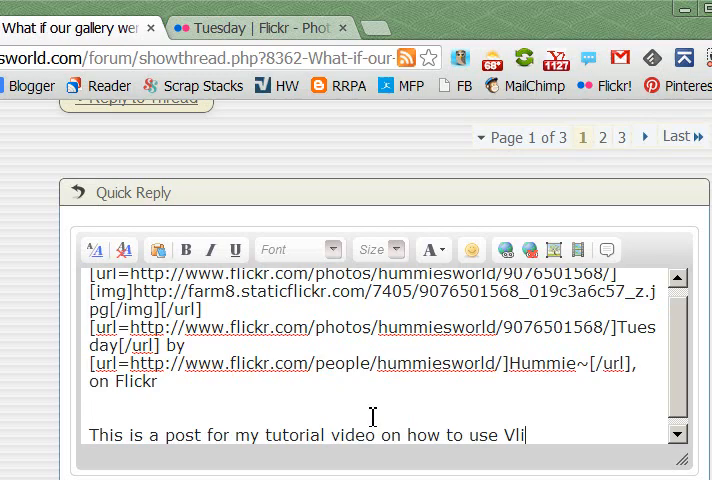
type("Flcir")
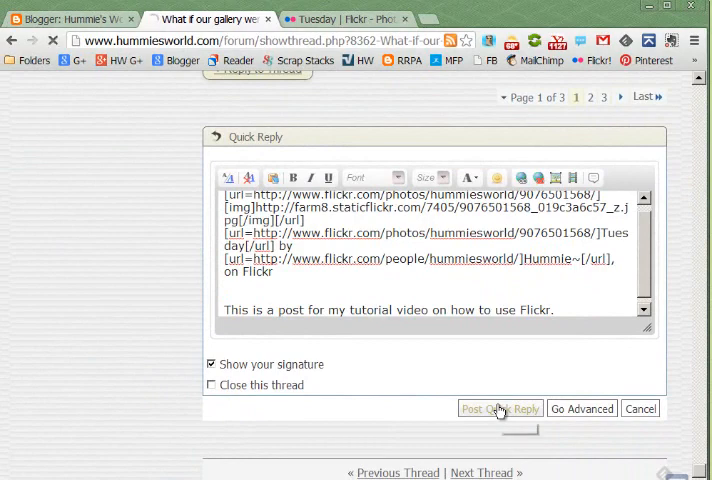
left_click(499, 408)
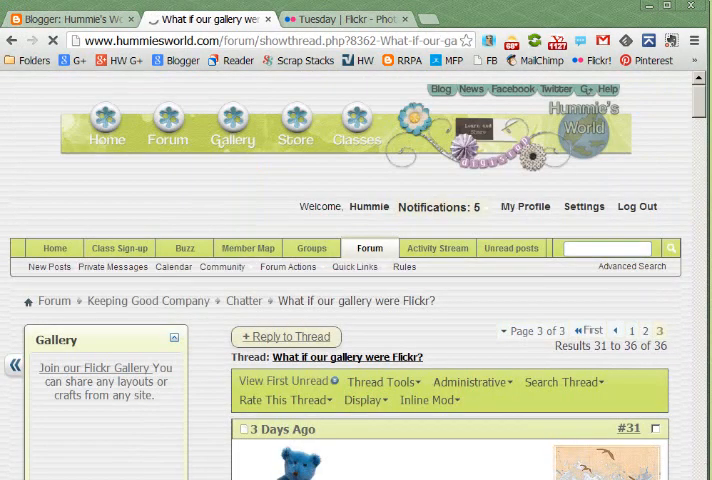
- Scroll to post #36's embedded Tuesday photo and follow its Flickr credit link
scroll("down", 3)
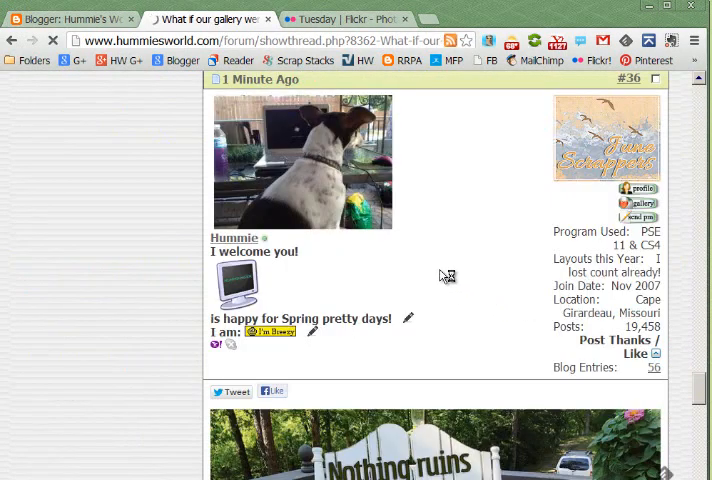
scroll("down", 3)
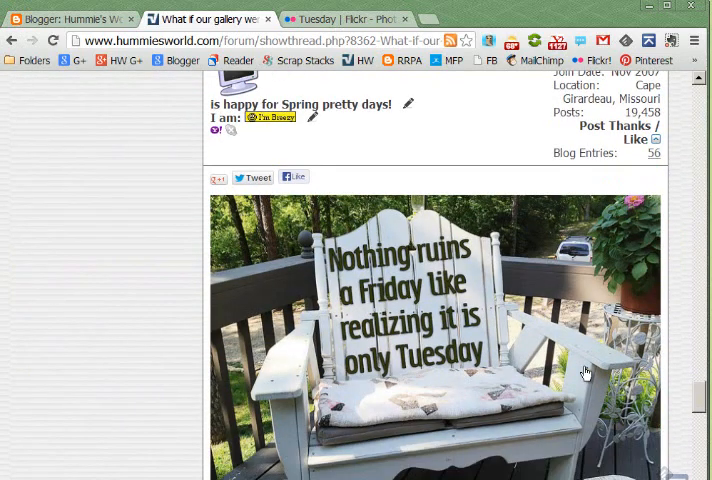
scroll("down", 3)
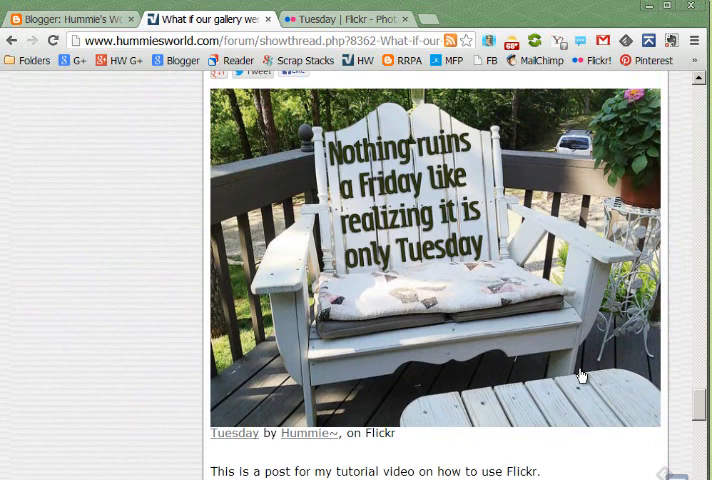
scroll("up", 3)
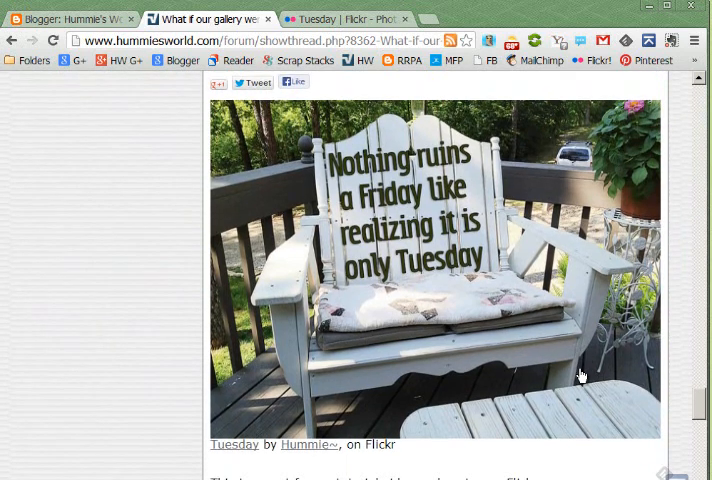
mouse_move(233, 476)
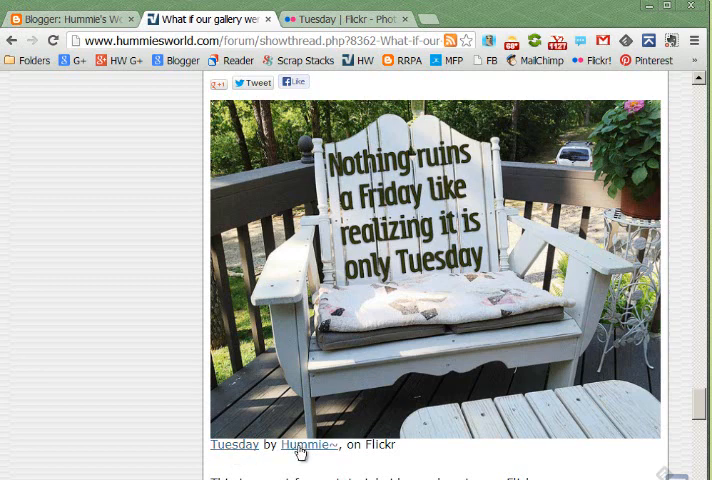
left_click(234, 444)
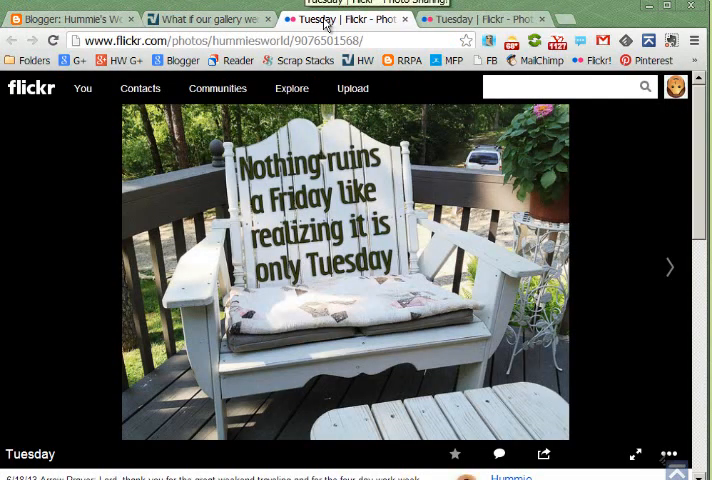
scroll("down", 3)
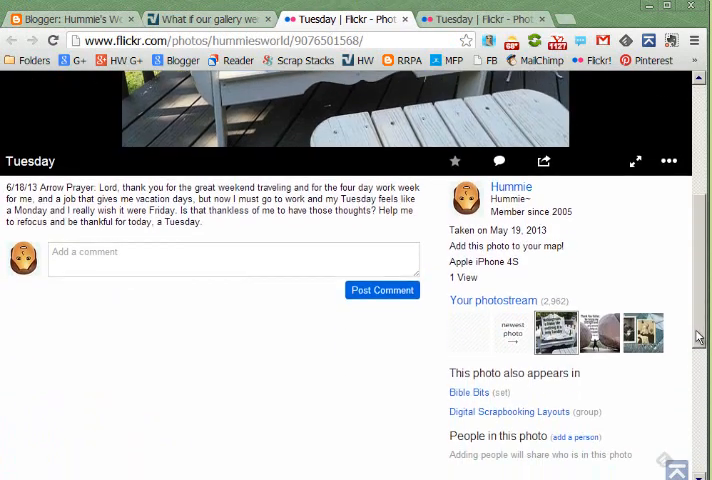
scroll("down", 3)
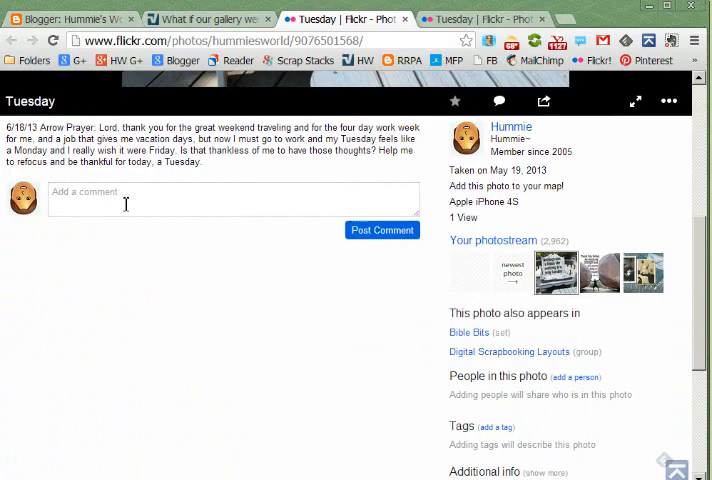
scroll("up", 3)
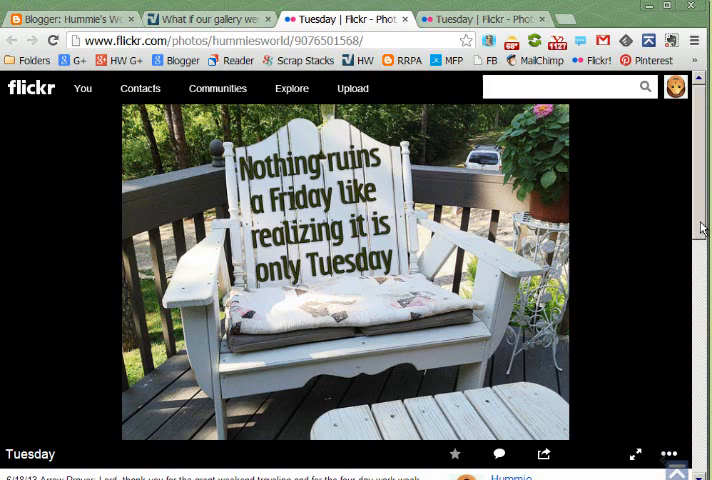
scroll("down", 3)
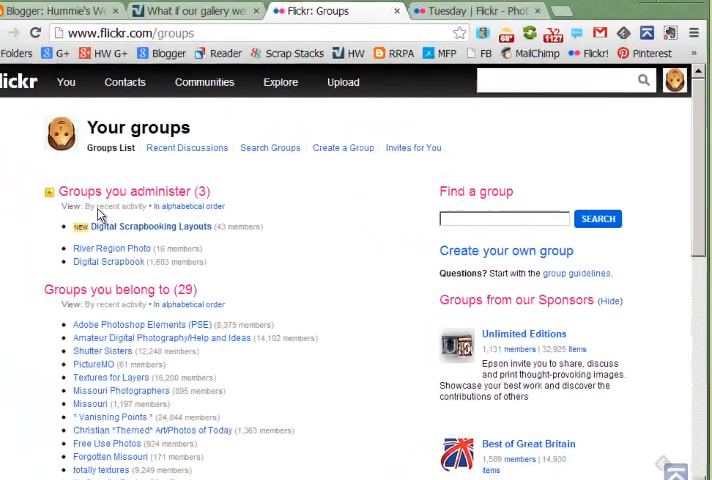
- Open the Digital Scrapbooking Layouts group and its Father's Day Layouts discussion topic
left_click(151, 229)
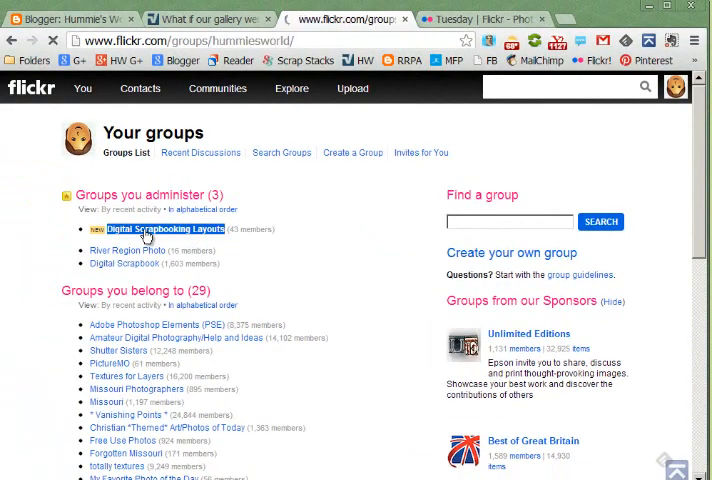
left_click(165, 229)
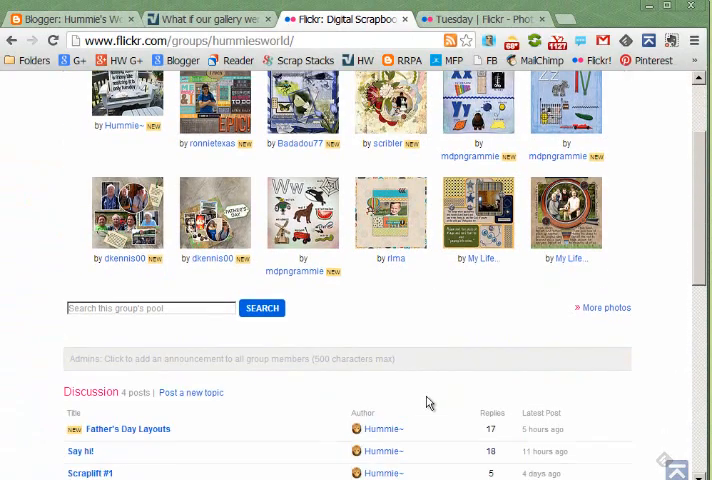
scroll("down", 3)
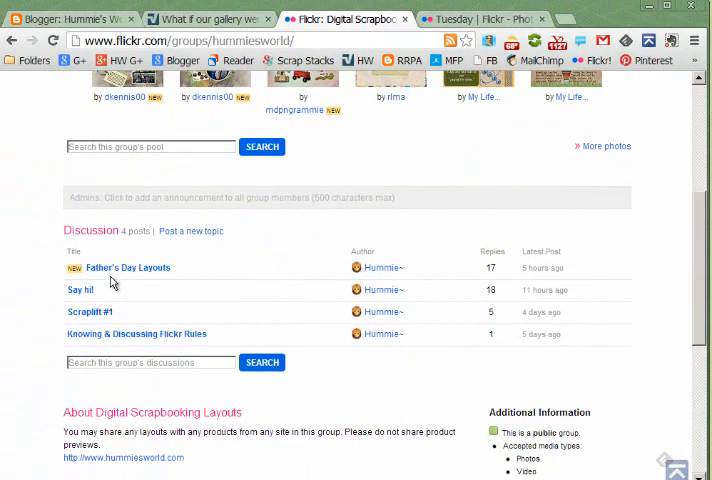
double_click(127, 267)
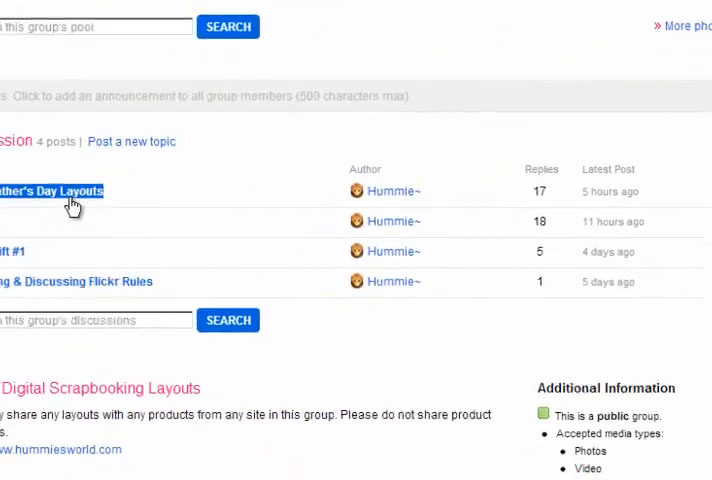
left_click(52, 191)
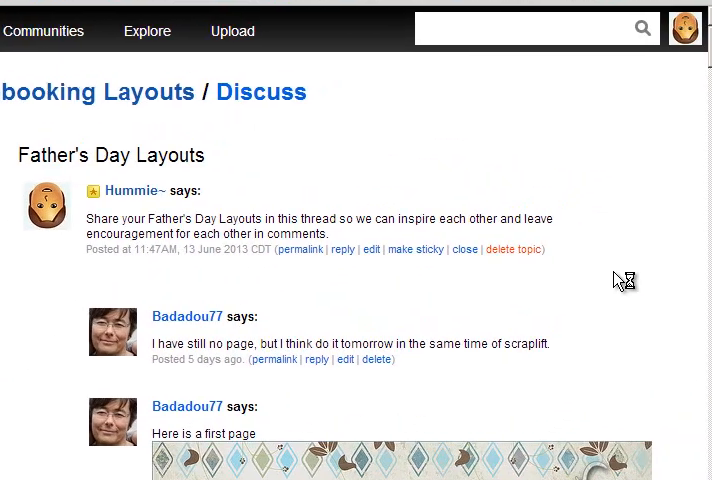
- Scroll through the Father's Day Layouts thread's shared layouts and replies
scroll("down", 3)
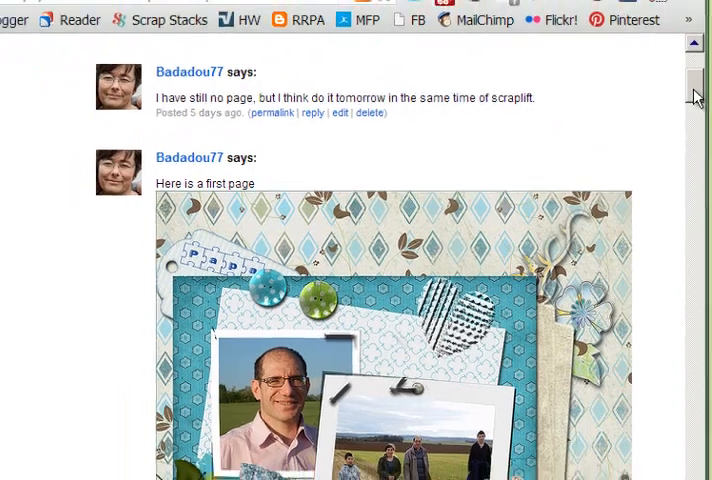
scroll("down", 3)
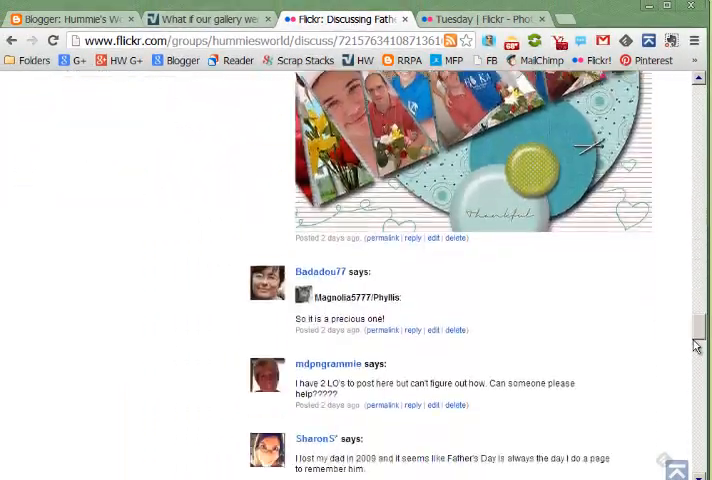
scroll("down", 3)
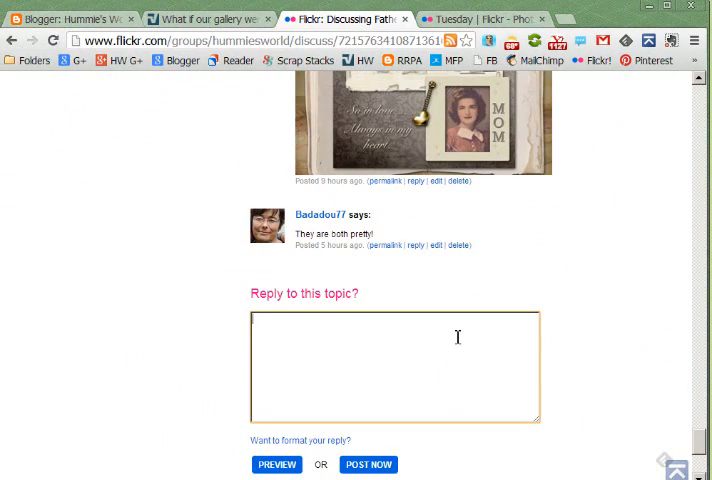
scroll("up", 3)
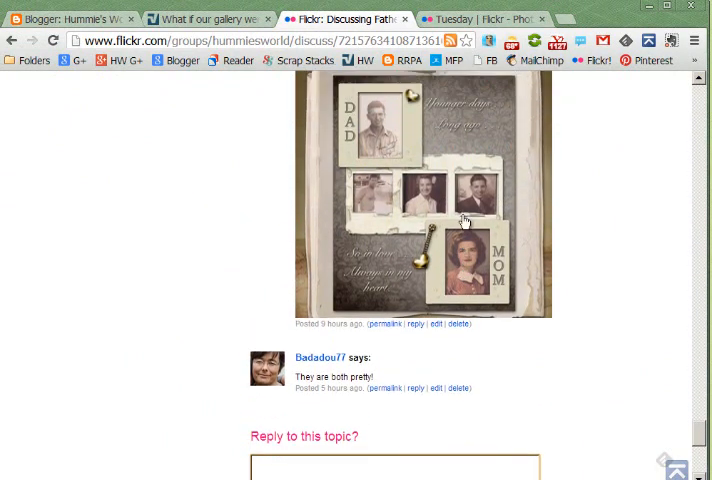
scroll("up", 3)
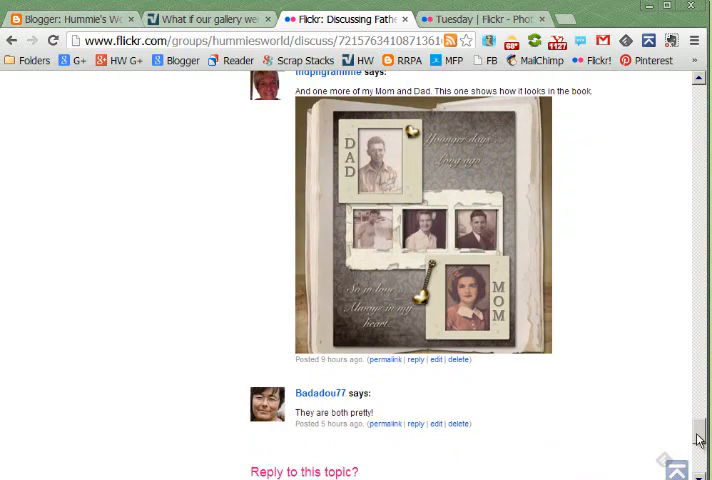
scroll("down", 3)
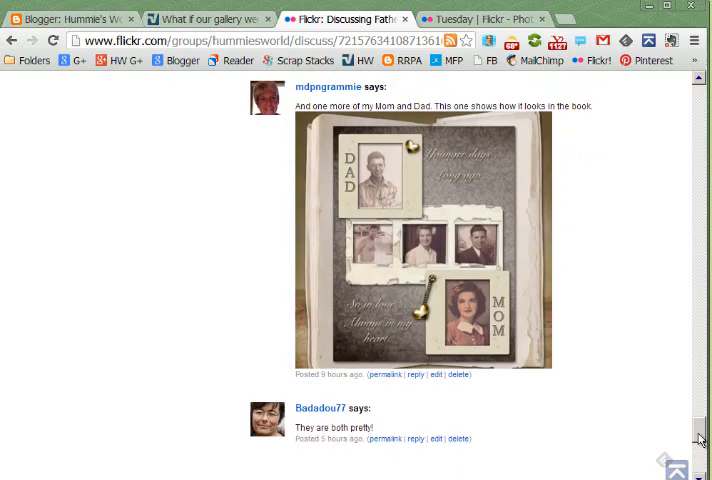
scroll("up", 3)
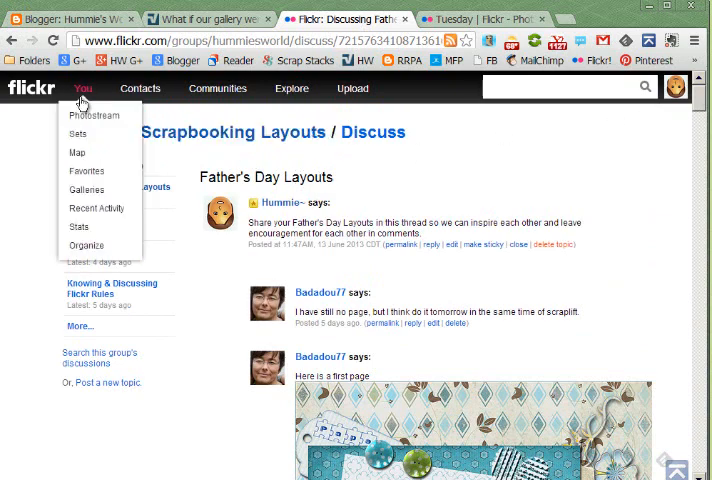
- Return to the group pool, open the Epic layout, and step through the next two photos
left_click(140, 88)
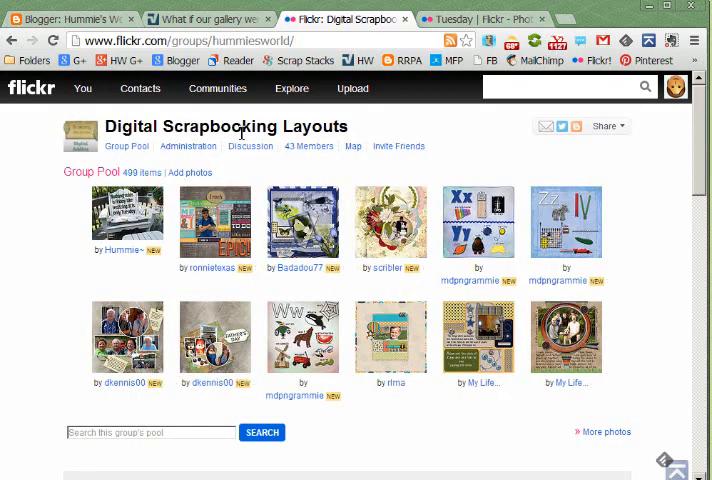
mouse_move(215, 230)
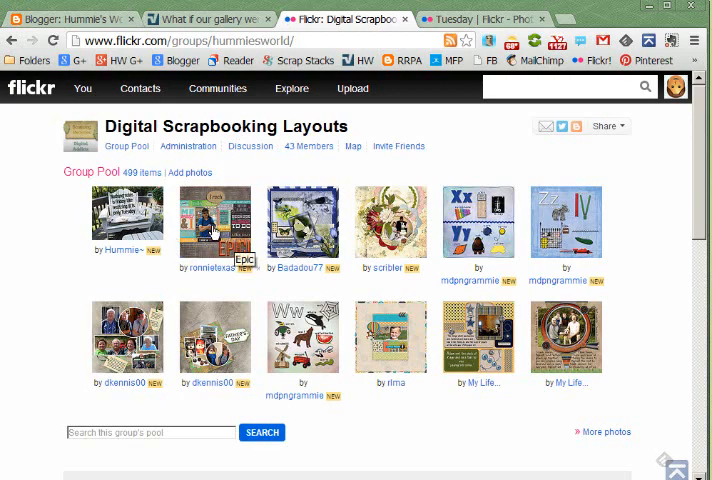
left_click(214, 220)
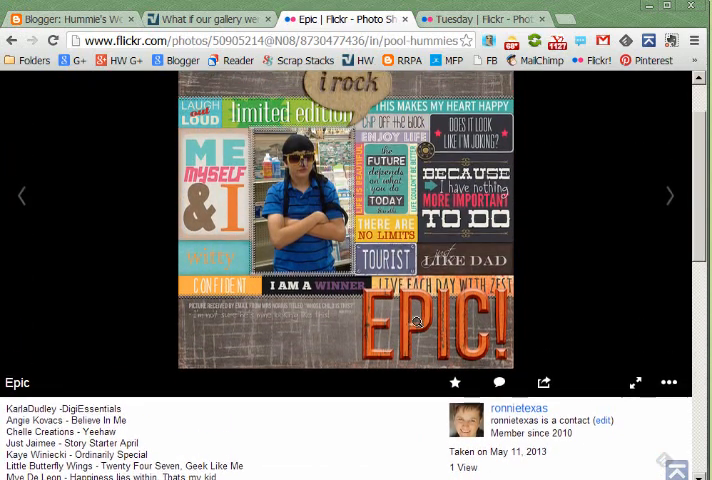
scroll("down", 3)
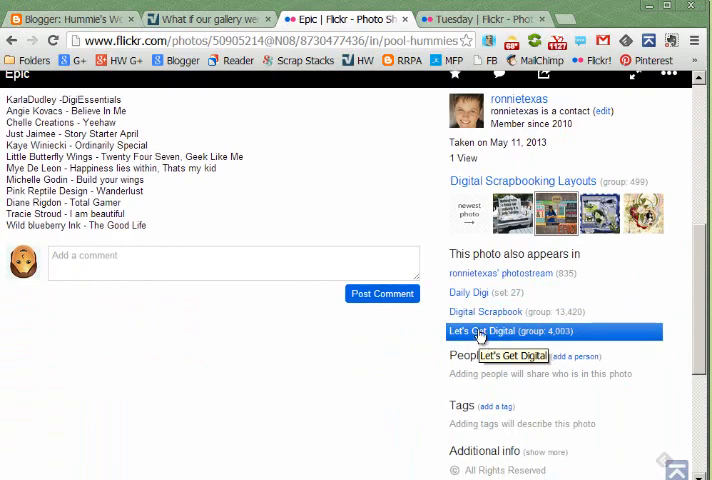
mouse_move(466, 340)
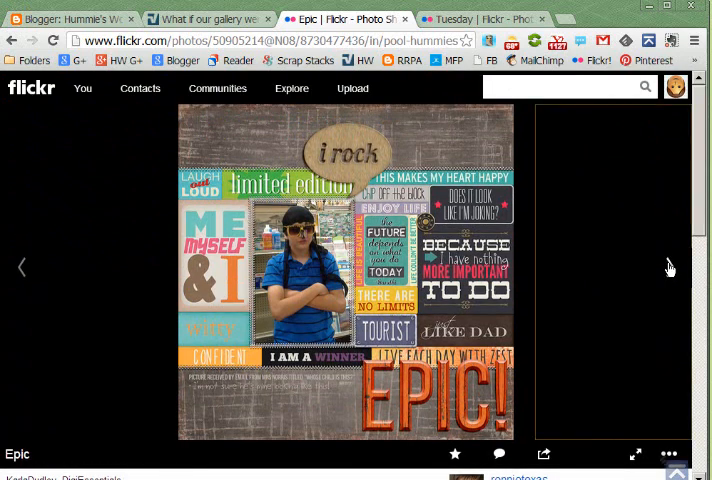
left_click(669, 266)
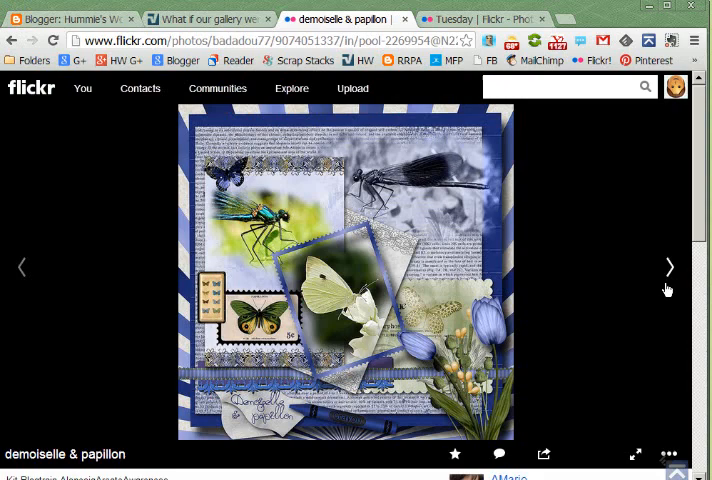
left_click(669, 266)
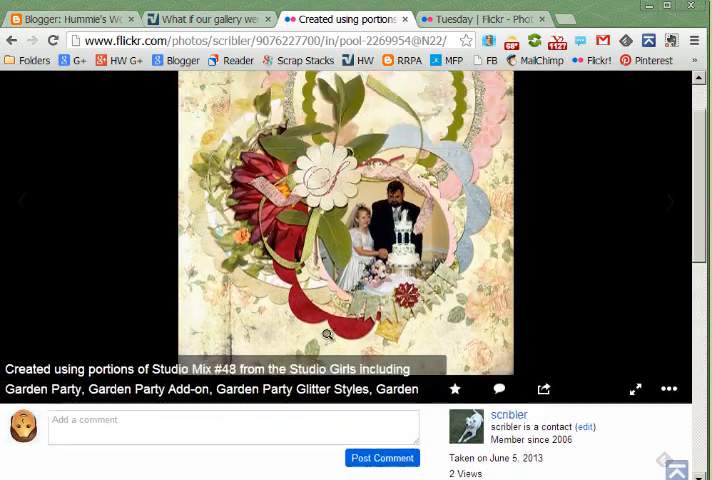
left_click(218, 88)
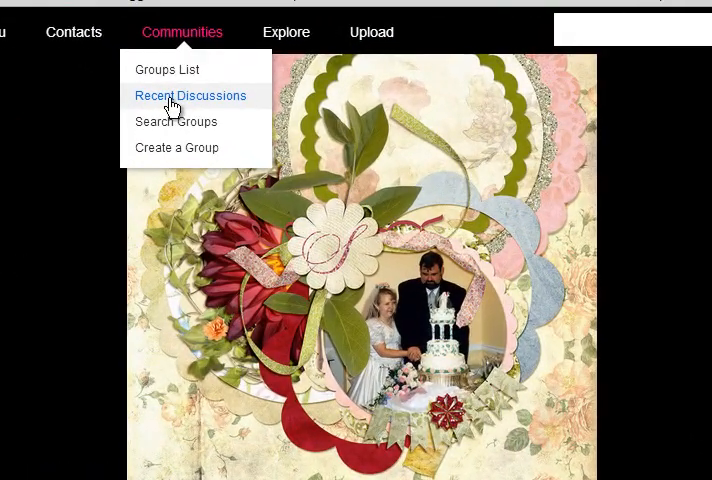
- View Recent Discussions with 4 new Father's Day Layouts replies, then contacts' recent photos
left_click(190, 95)
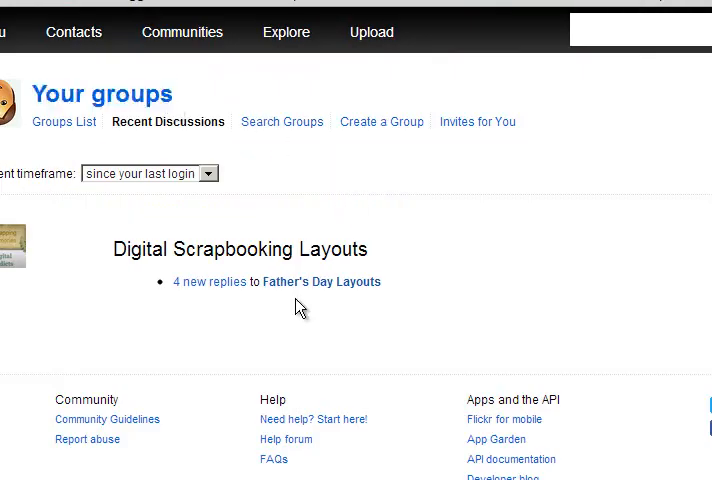
left_click(182, 32)
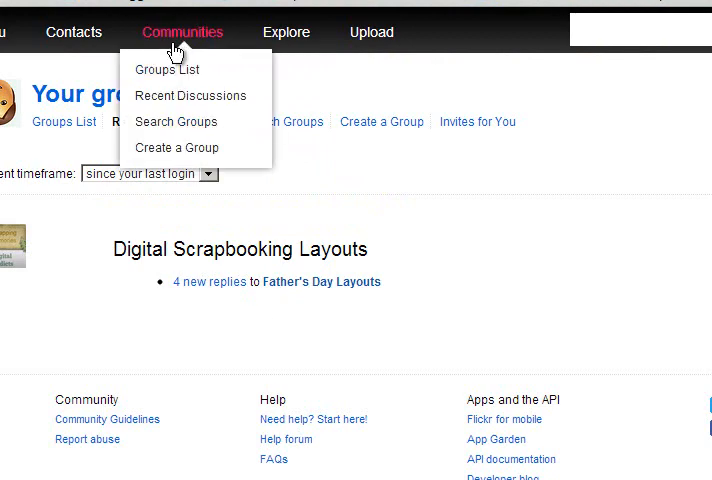
mouse_move(176, 121)
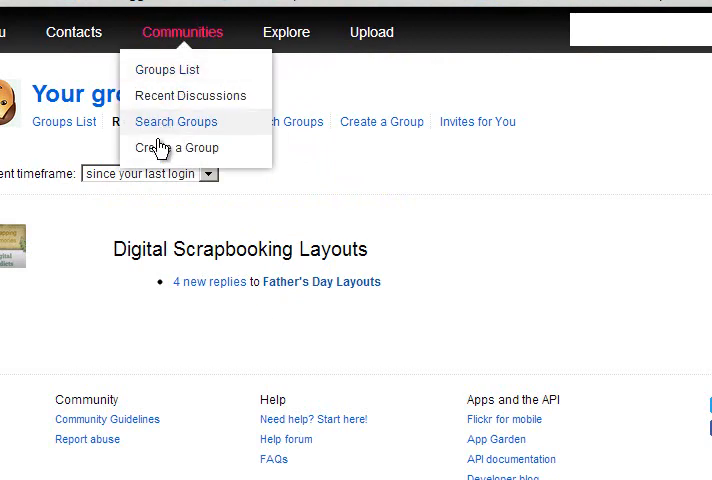
left_click(74, 32)
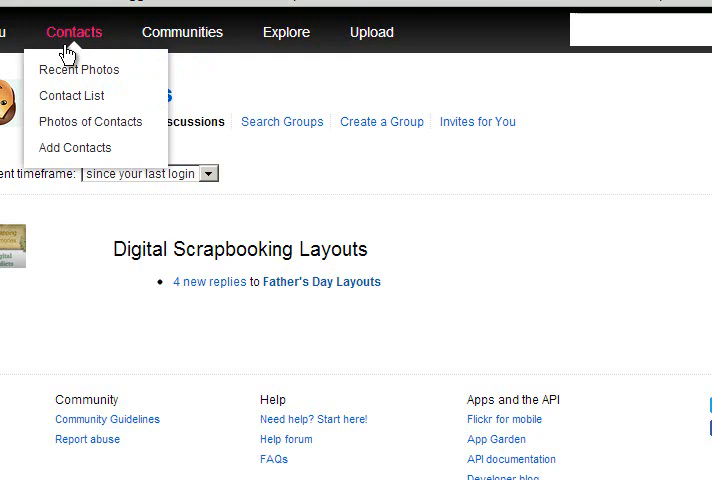
mouse_move(79, 69)
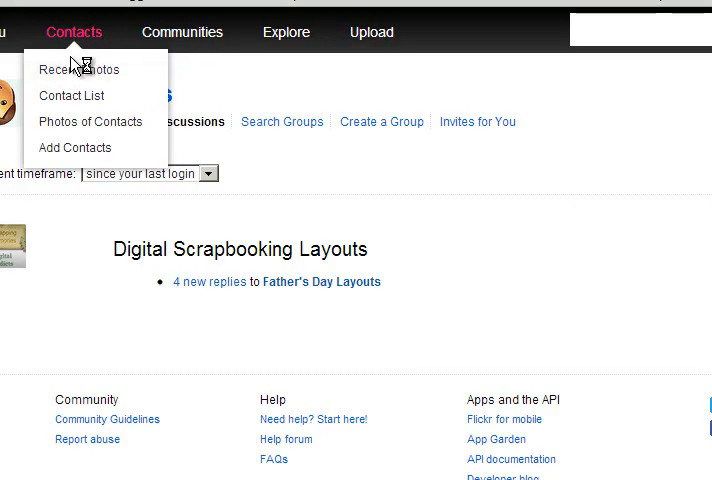
left_click(79, 69)
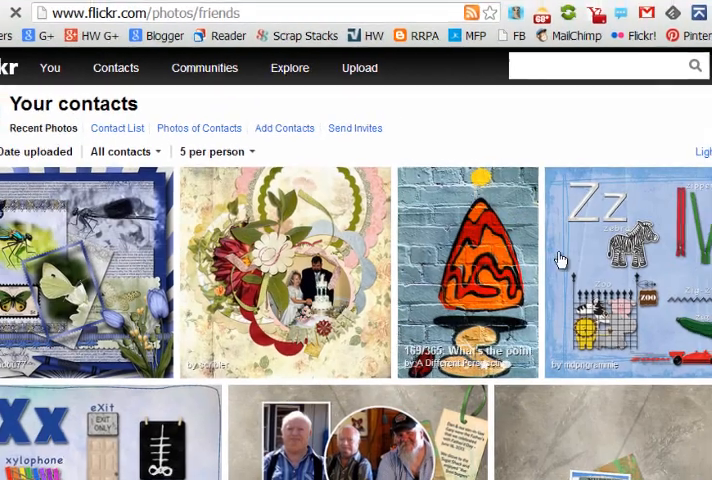
- Scroll through contacts' recent uploads, then open your own photostream led by Tuesday
scroll("down", 3)
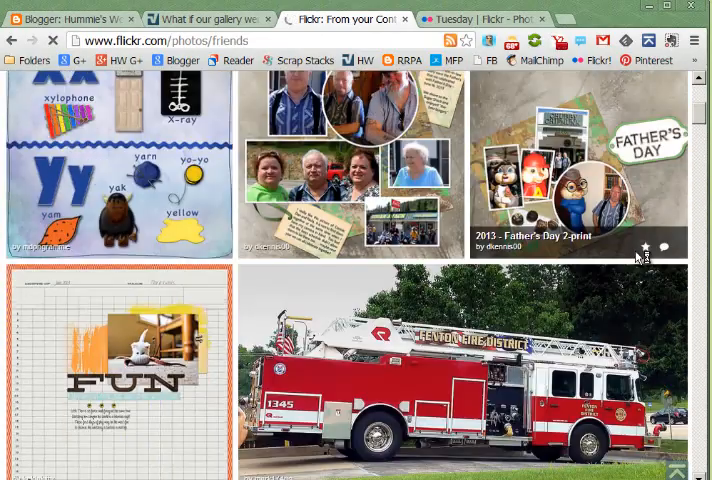
scroll("up", 3)
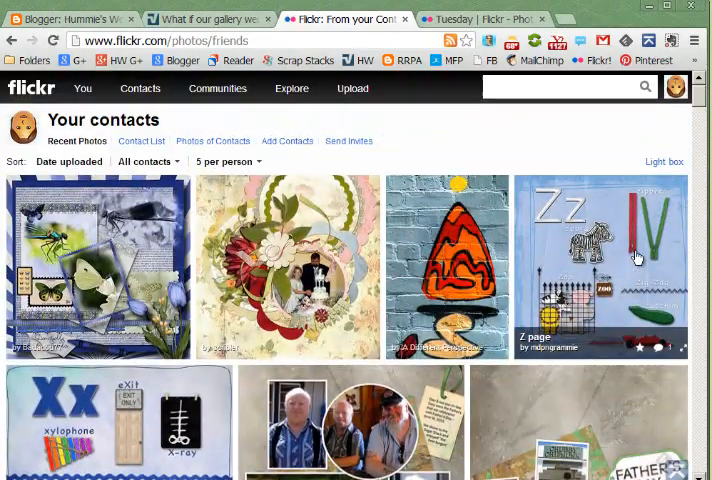
scroll("down", 3)
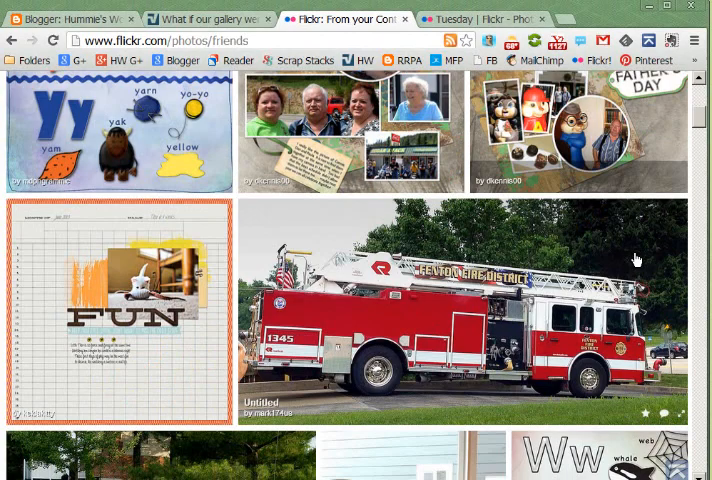
scroll("up", 3)
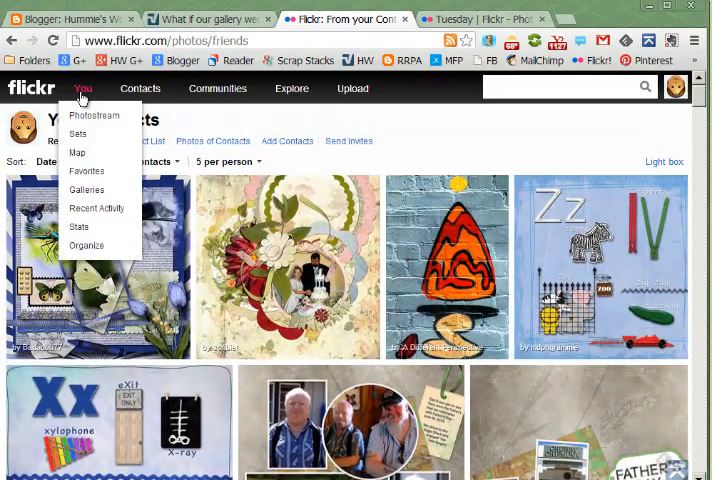
left_click(94, 115)
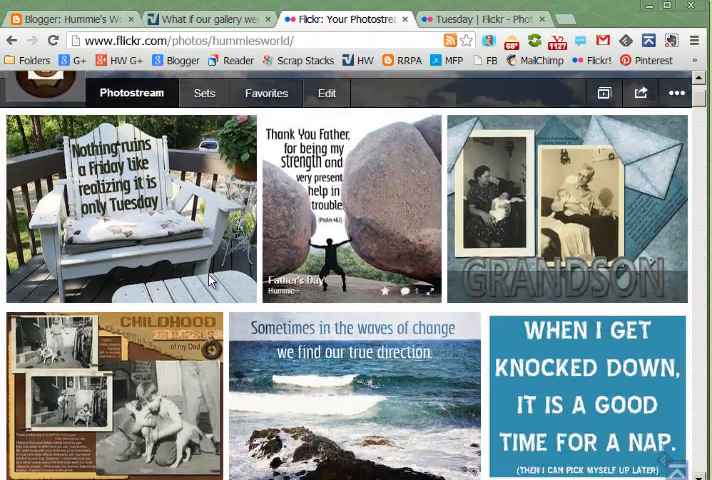
- Open the Tuesday photo, then go to the Sets page listing 23 sets
left_click(128, 195)
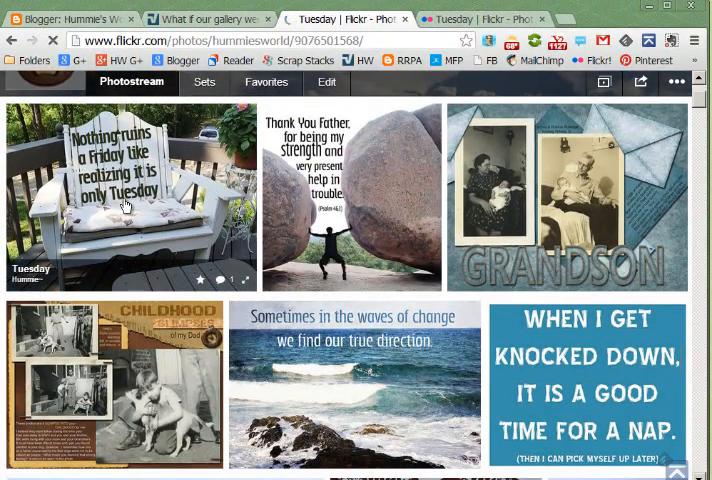
left_click(128, 196)
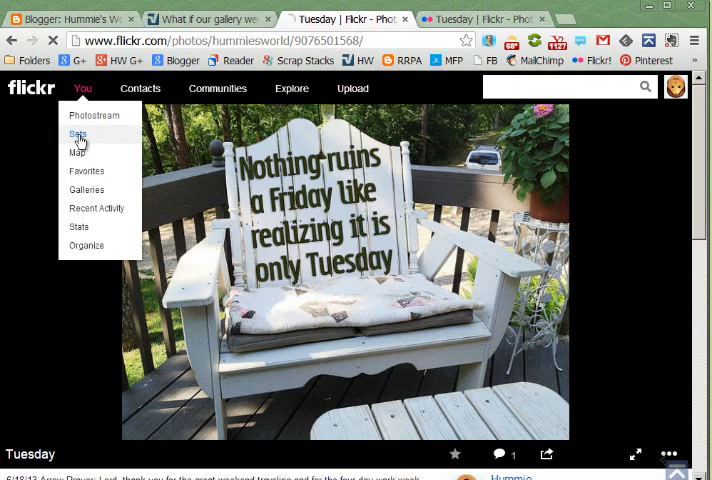
left_click(77, 133)
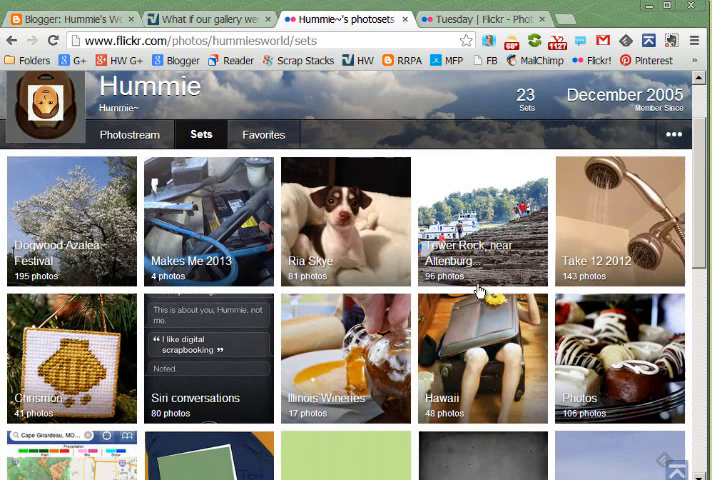
scroll("down", 3)
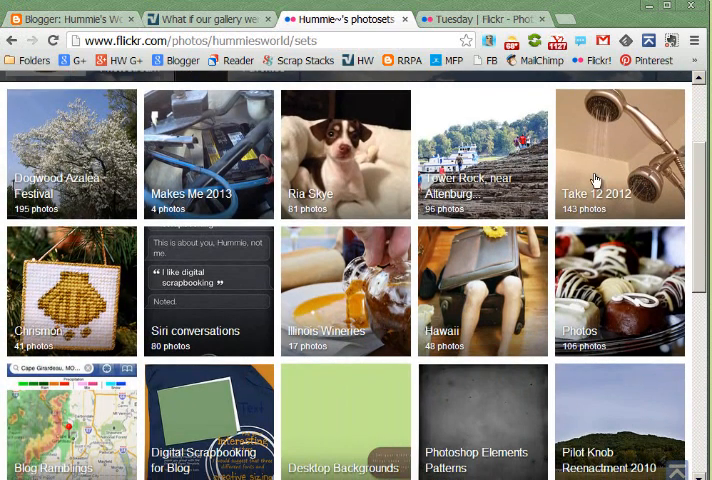
mouse_move(628, 230)
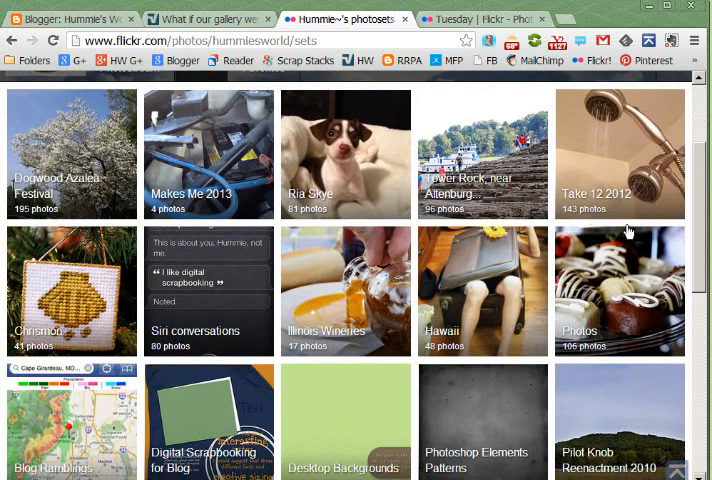
mouse_move(687, 245)
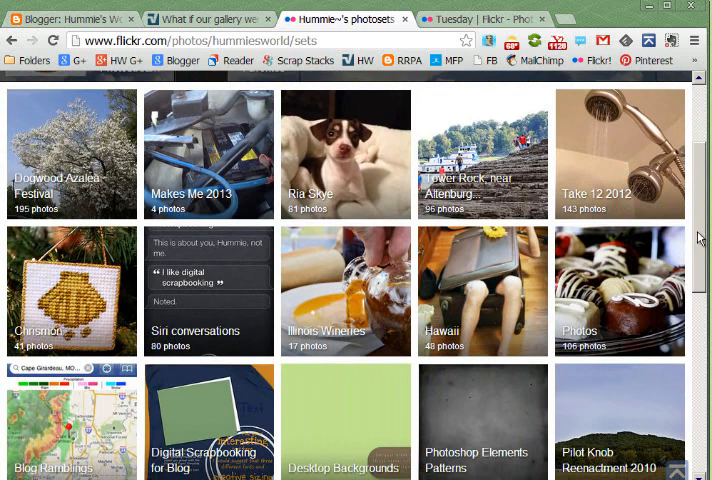
mouse_move(359, 311)
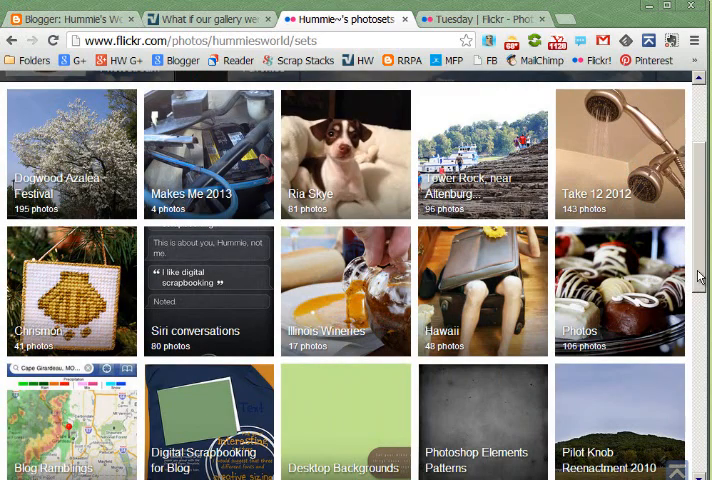
scroll("down", 3)
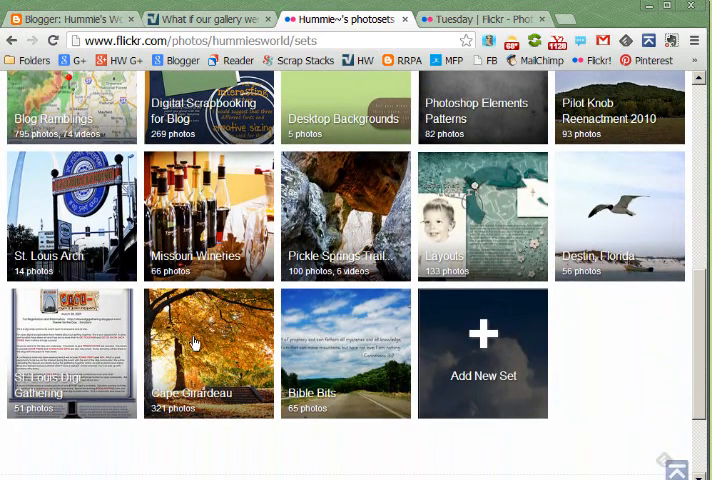
mouse_move(345, 355)
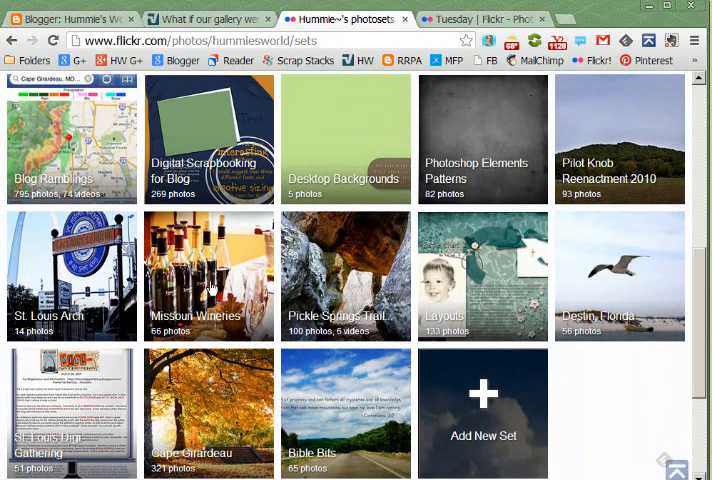
mouse_move(338, 292)
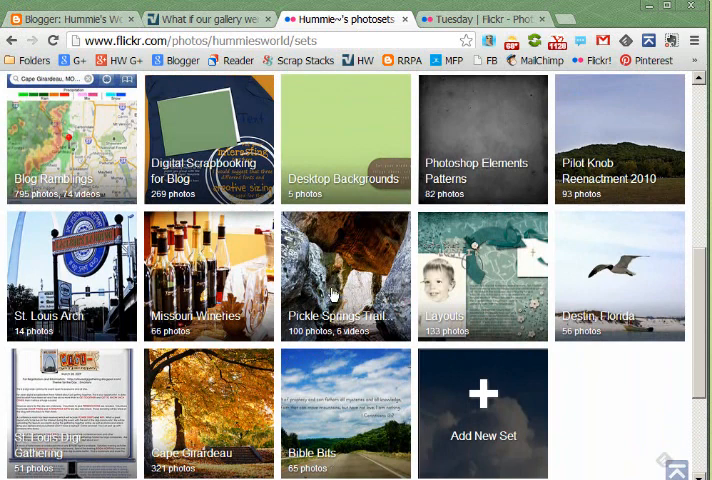
mouse_move(483, 270)
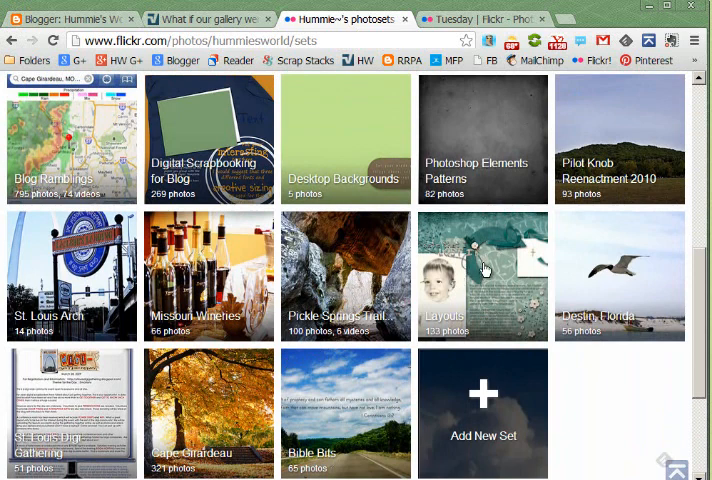
mouse_move(483, 300)
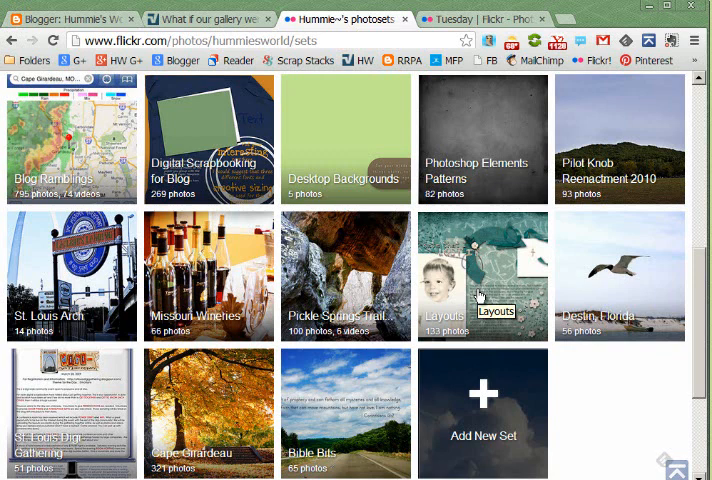
mouse_move(480, 295)
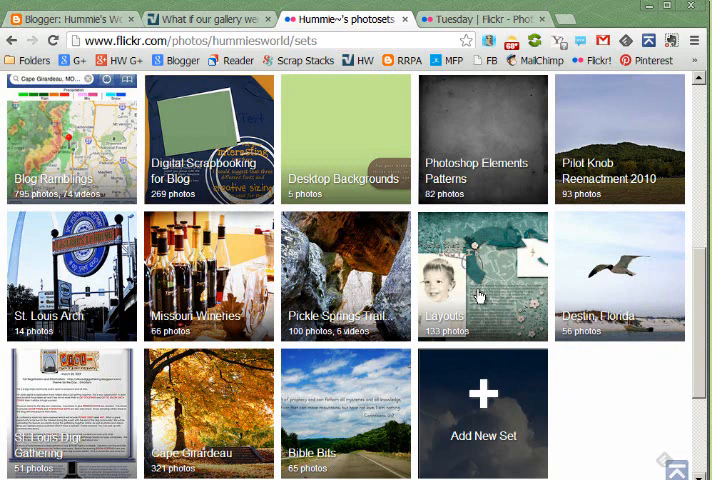
scroll("up", 3)
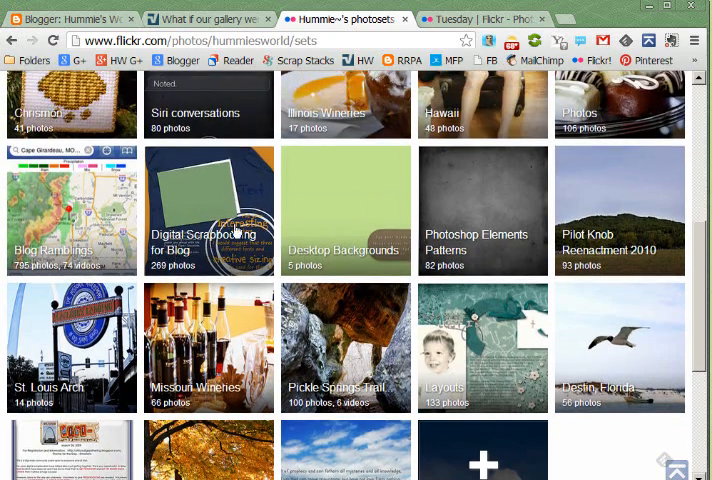
mouse_move(197, 245)
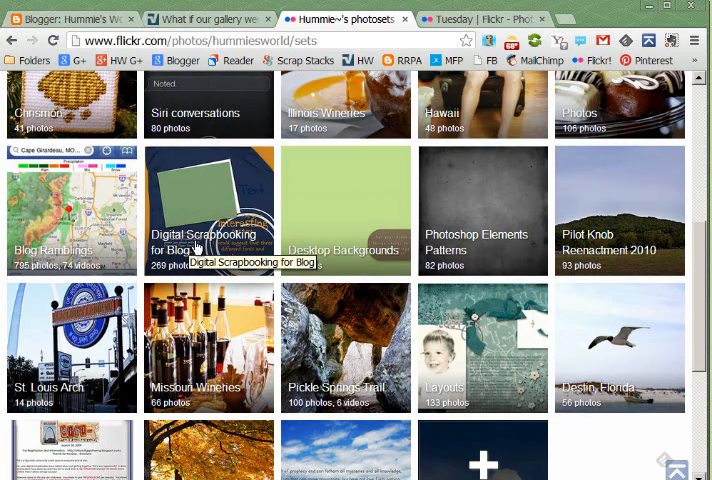
scroll("down", 3)
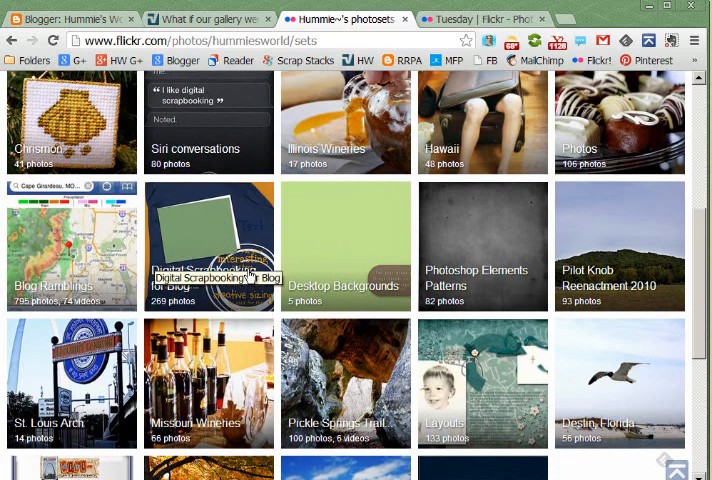
mouse_move(203, 253)
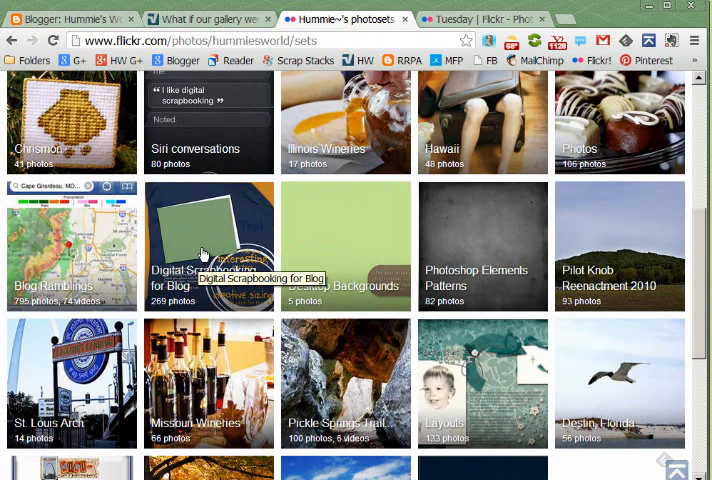
mouse_move(62, 245)
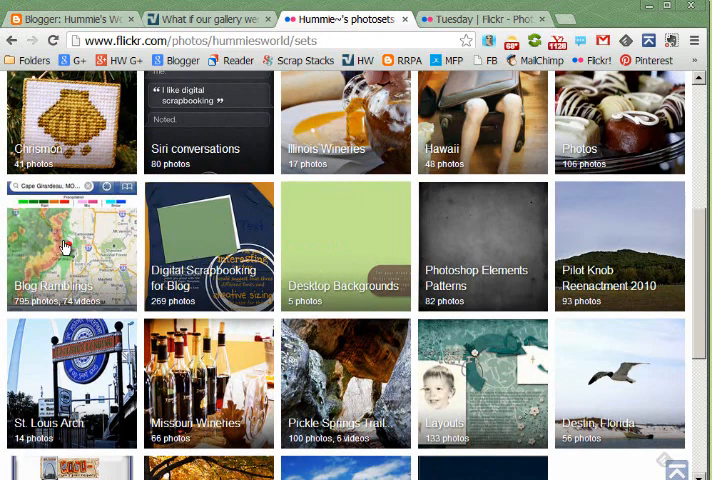
scroll("up", 3)
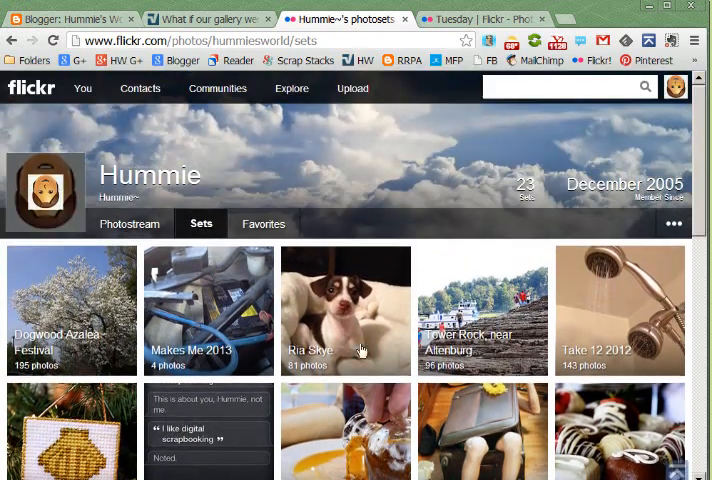
mouse_move(485, 380)
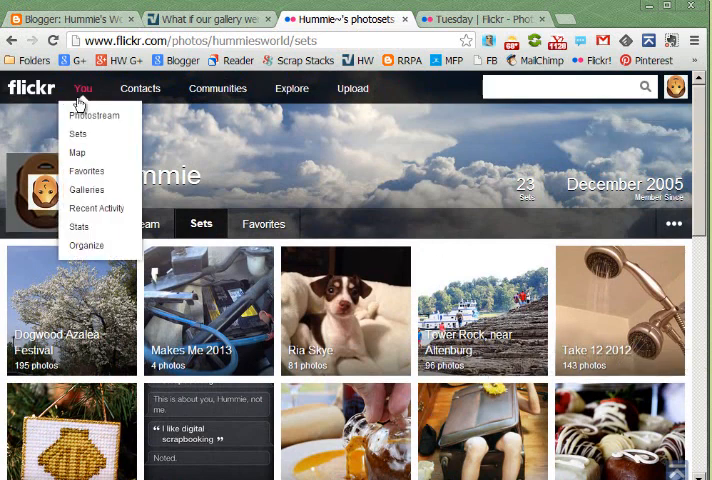
mouse_move(73, 133)
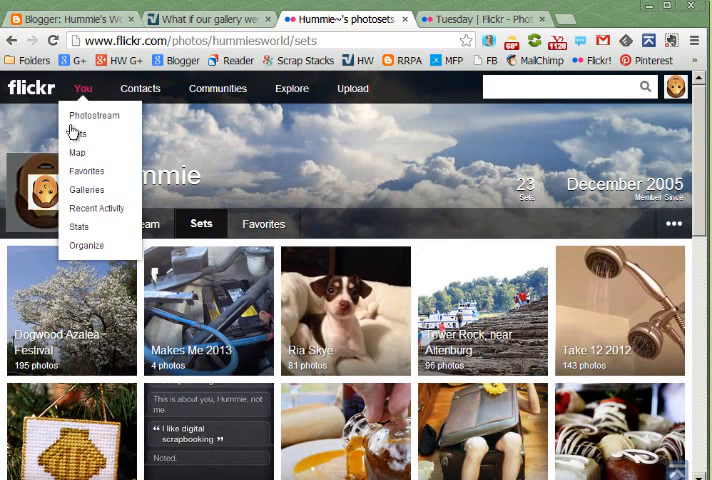
- Open Stats and scroll through daily views and the 165,783 all-time view totals
left_click(80, 226)
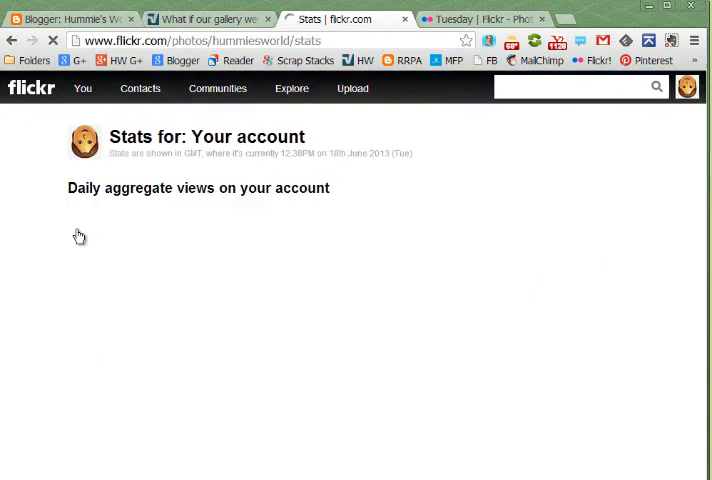
scroll("down", 3)
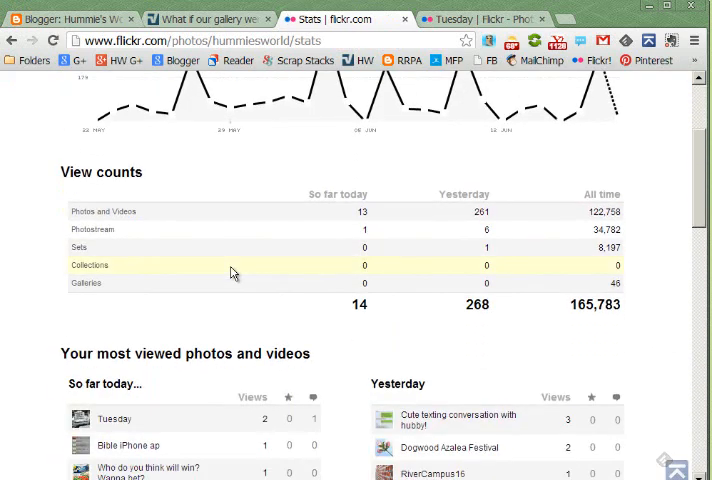
scroll("down", 3)
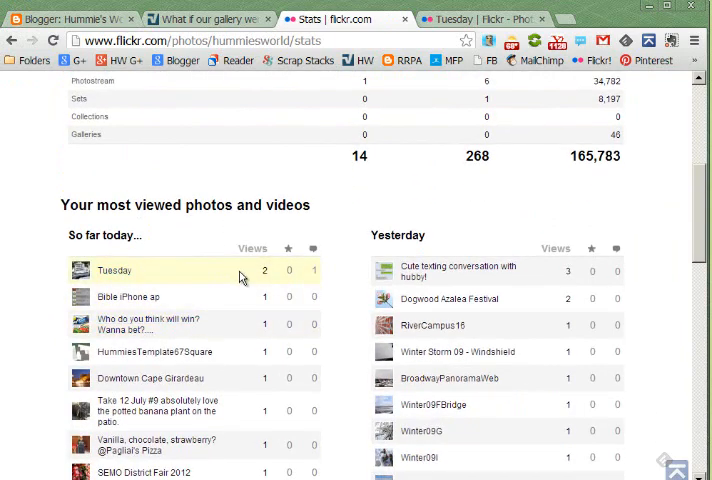
mouse_move(28, 239)
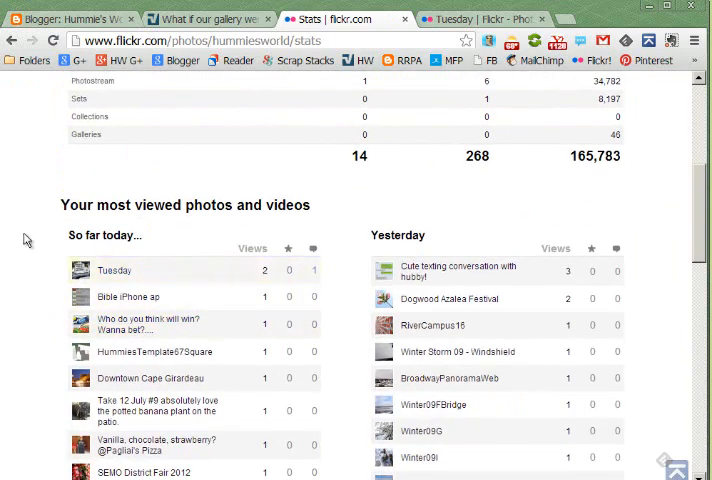
scroll("down", 3)
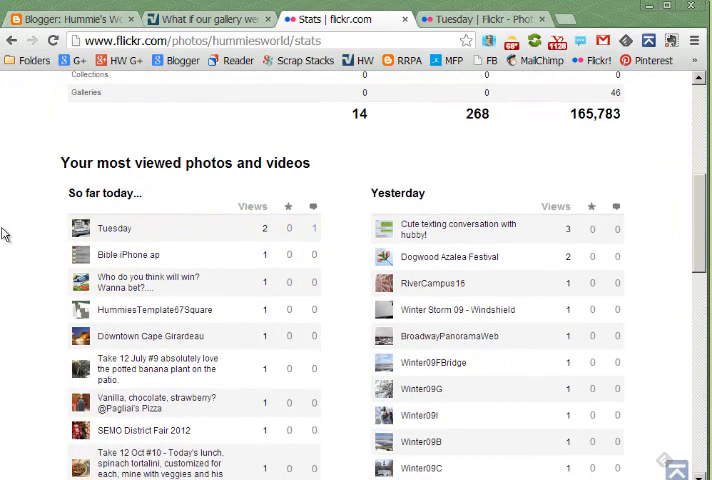
scroll("up", 3)
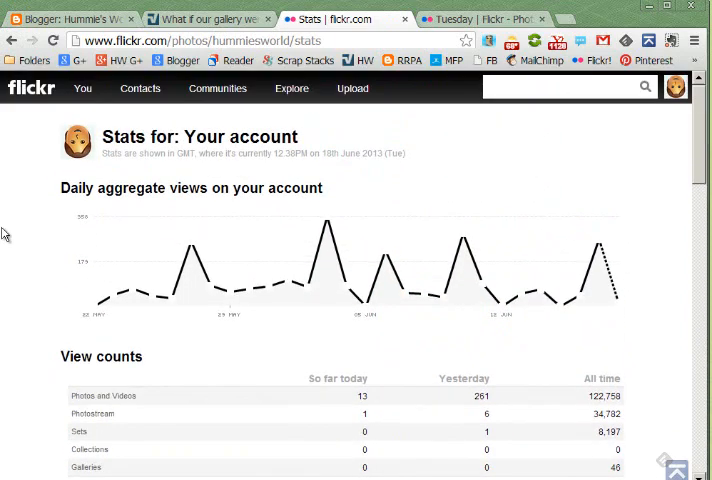
mouse_move(177, 115)
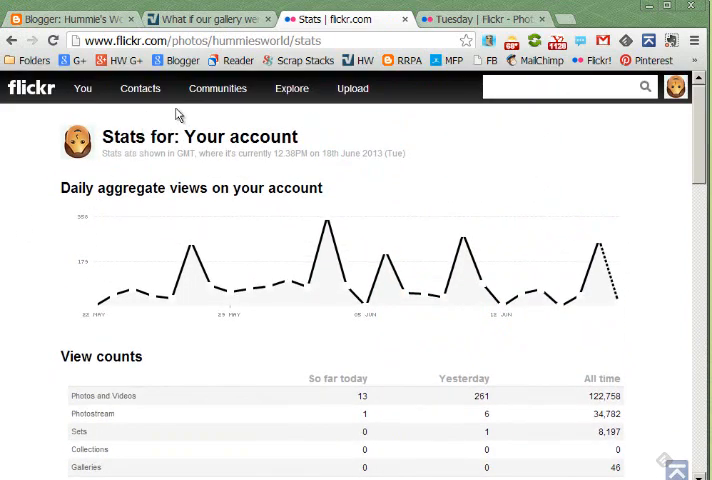
mouse_move(393, 153)
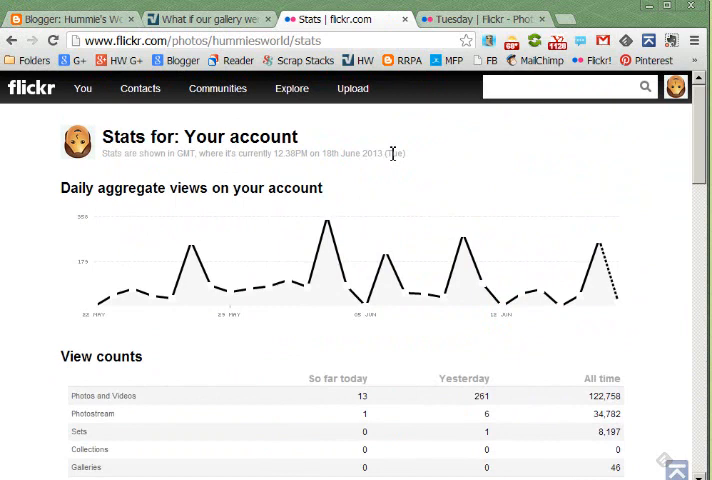